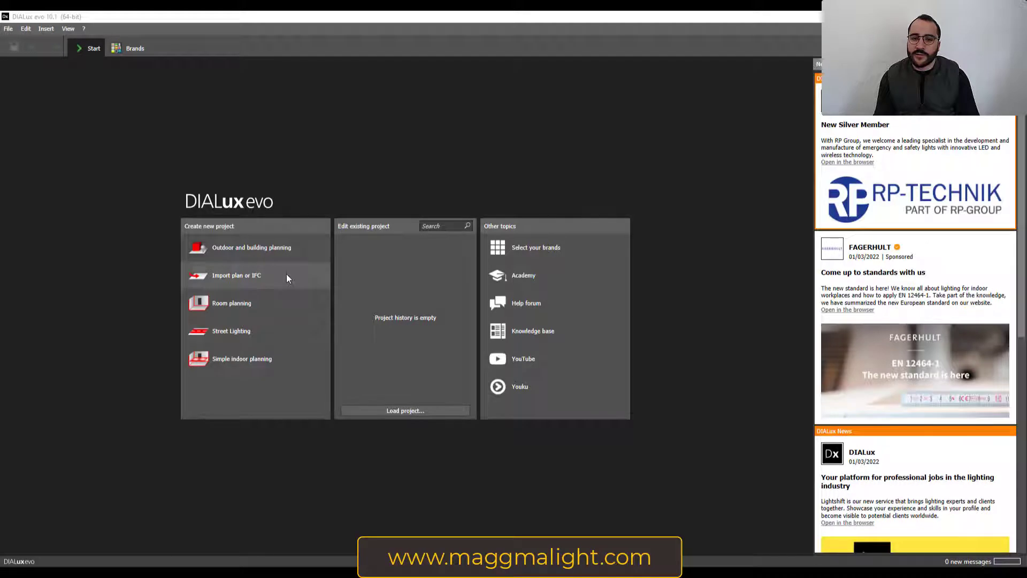
{"action": "mouse_move", "coordinate": [253, 282]}
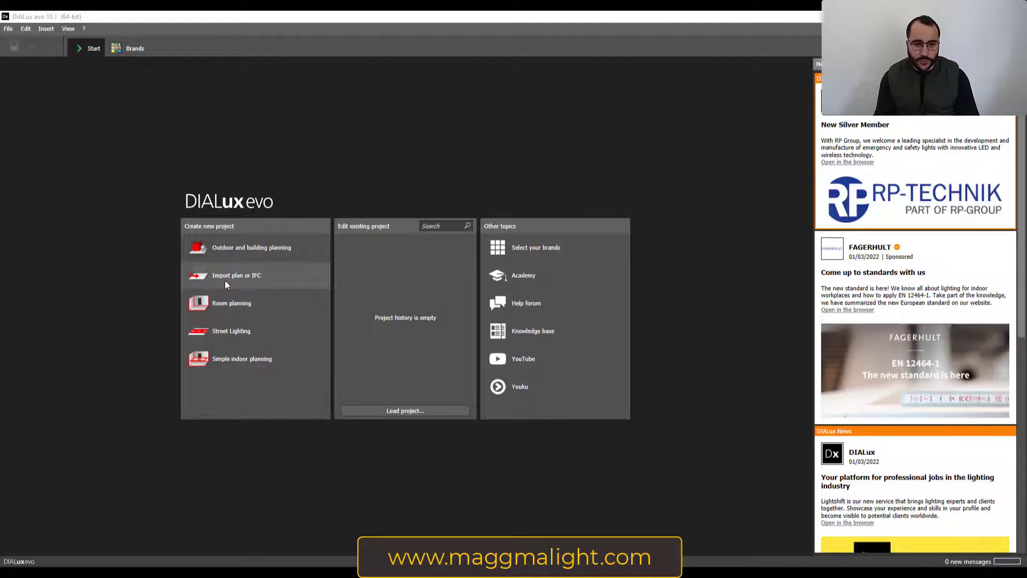
Step: Start a new project by importing the First floor.dwg plan file
{"action": "left_click", "coordinate": [236, 275]}
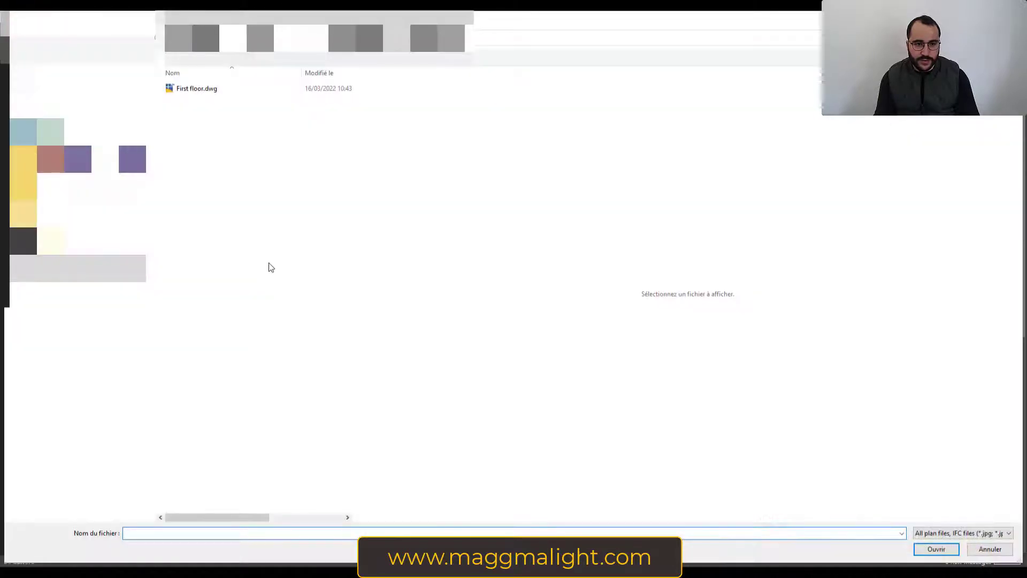
{"action": "left_click", "coordinate": [197, 89]}
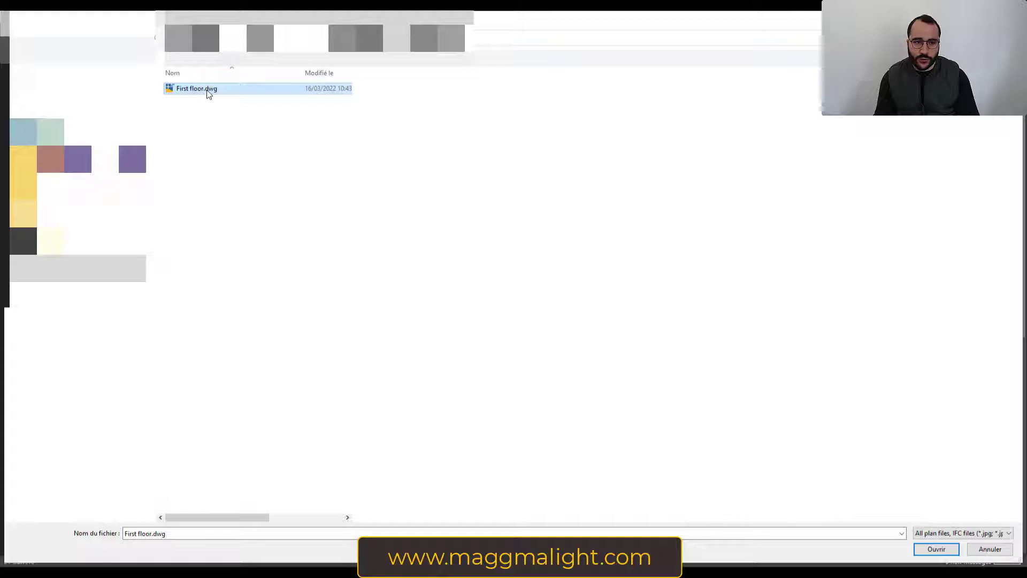
{"action": "left_click", "coordinate": [935, 549]}
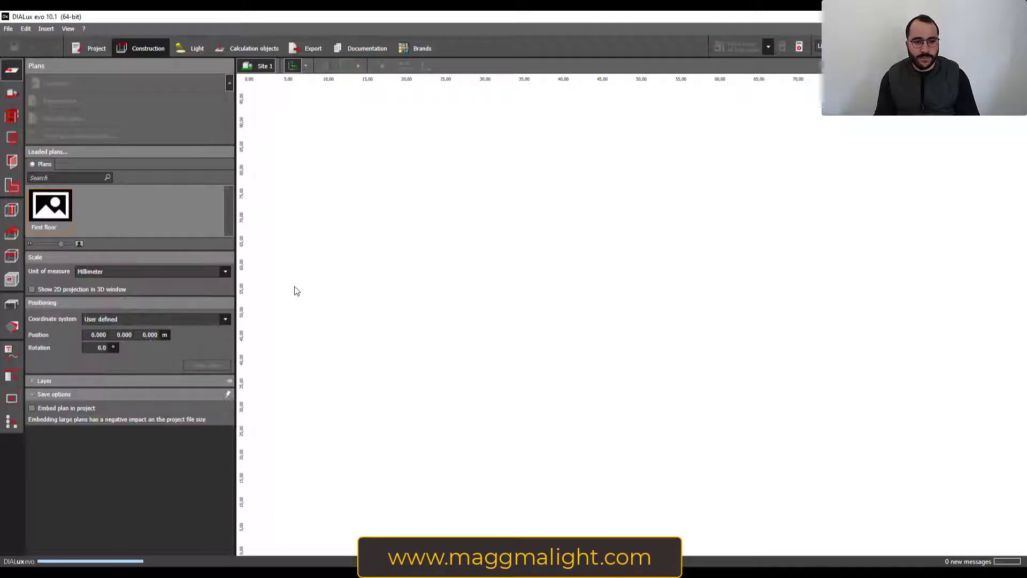
Step: Set the plan origin at its lower-left corner and proceed to the scale step
{"action": "left_click", "coordinate": [50, 206]}
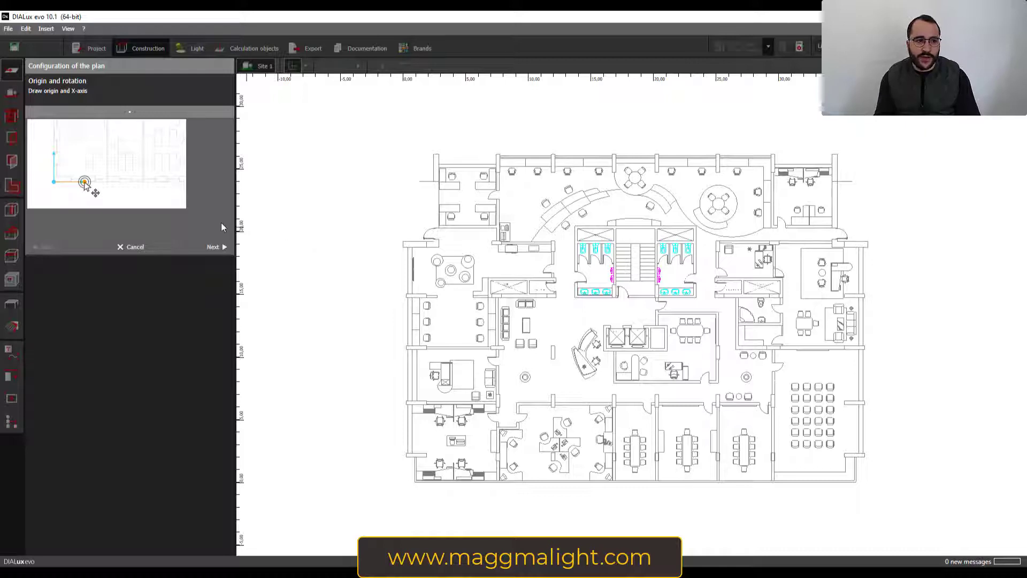
{"action": "mouse_move", "coordinate": [213, 247]}
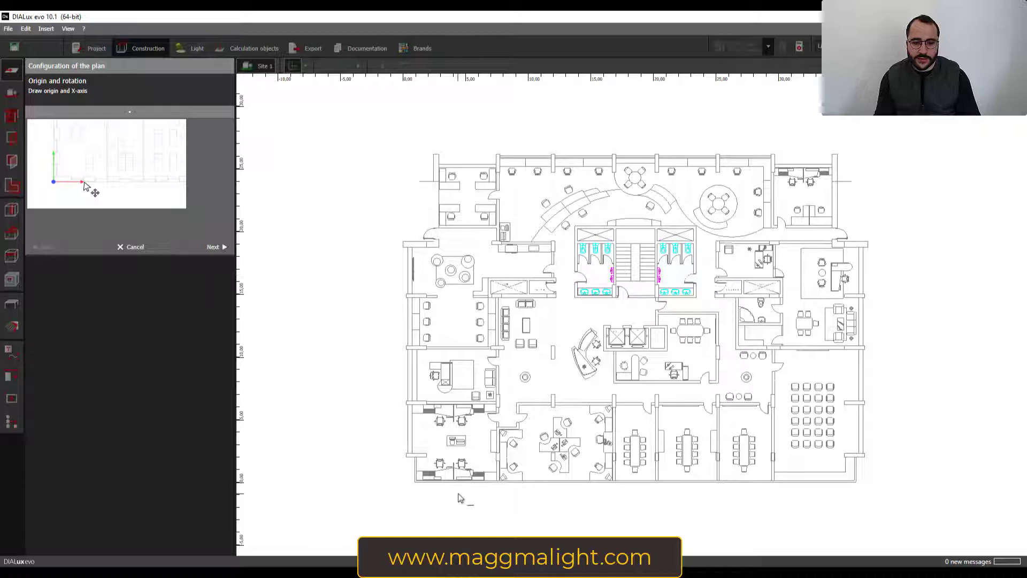
{"action": "left_click", "coordinate": [53, 182]}
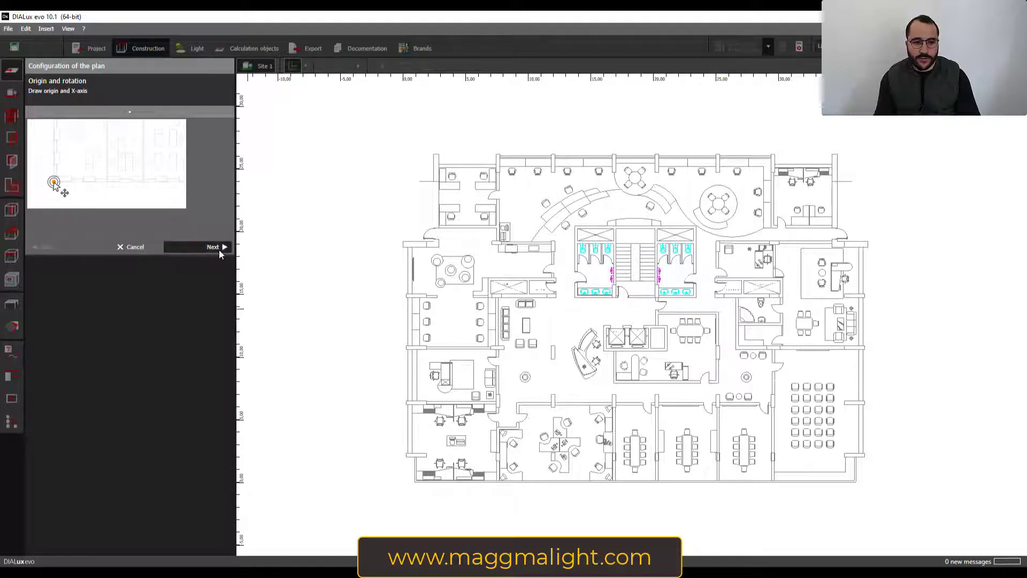
{"action": "left_click", "coordinate": [215, 248]}
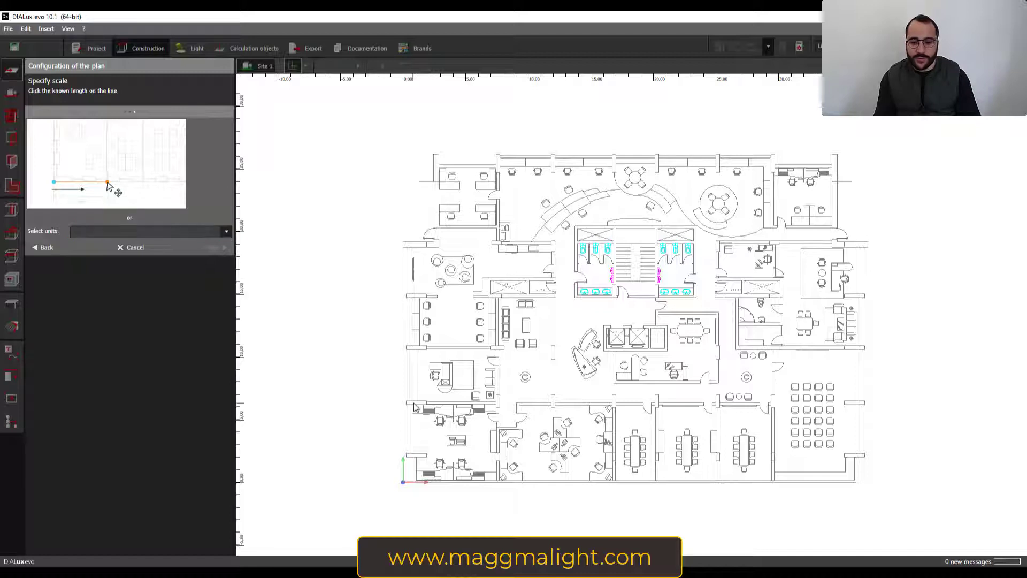
Step: Bring up the list of plan units for the scale setting
{"action": "left_click", "coordinate": [107, 182]}
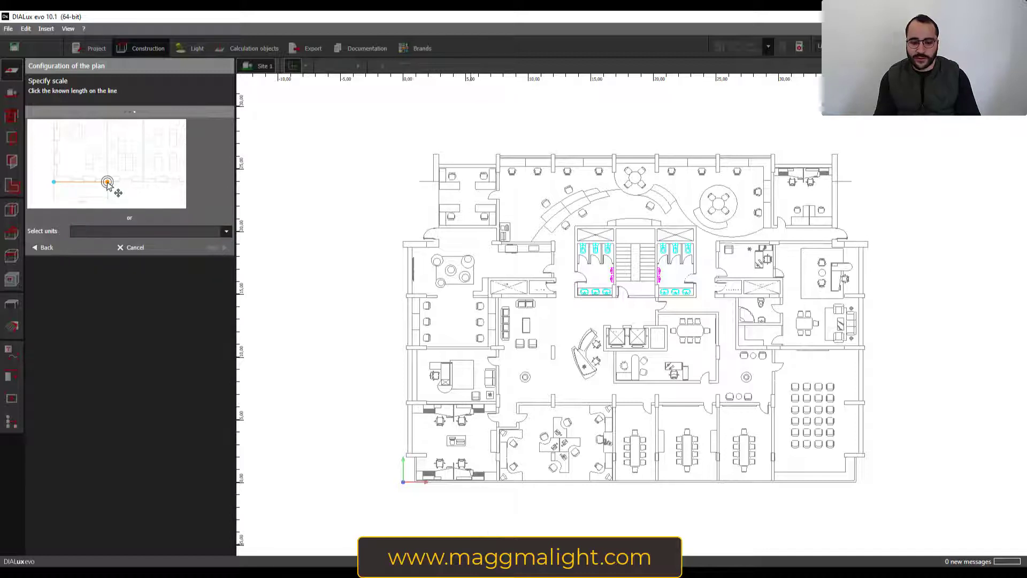
{"action": "left_click", "coordinate": [107, 182]}
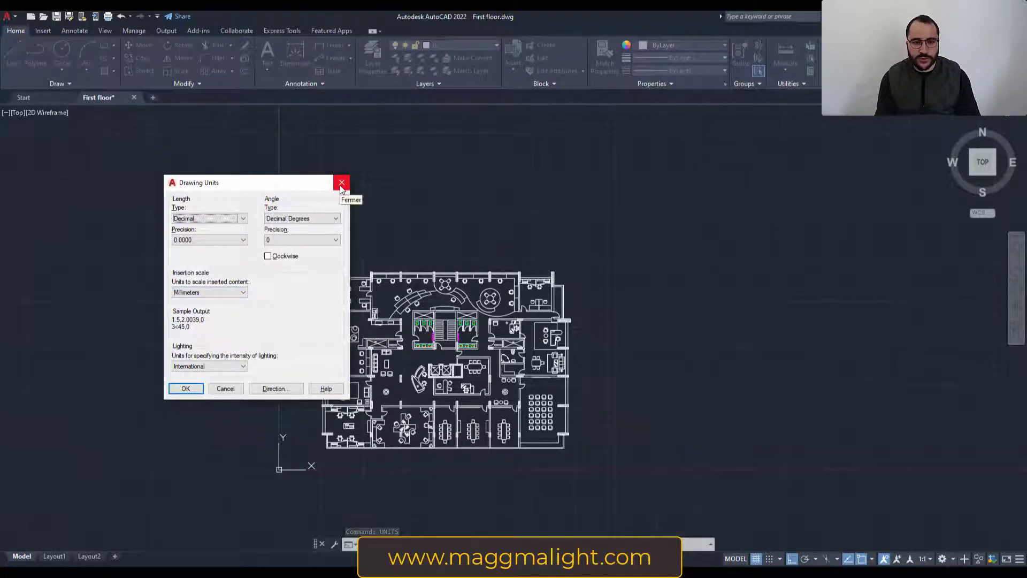
Step: Confirm the drawing's insertion scale is Millimeters and close the Drawing Units dialog
{"action": "left_click", "coordinate": [341, 181]}
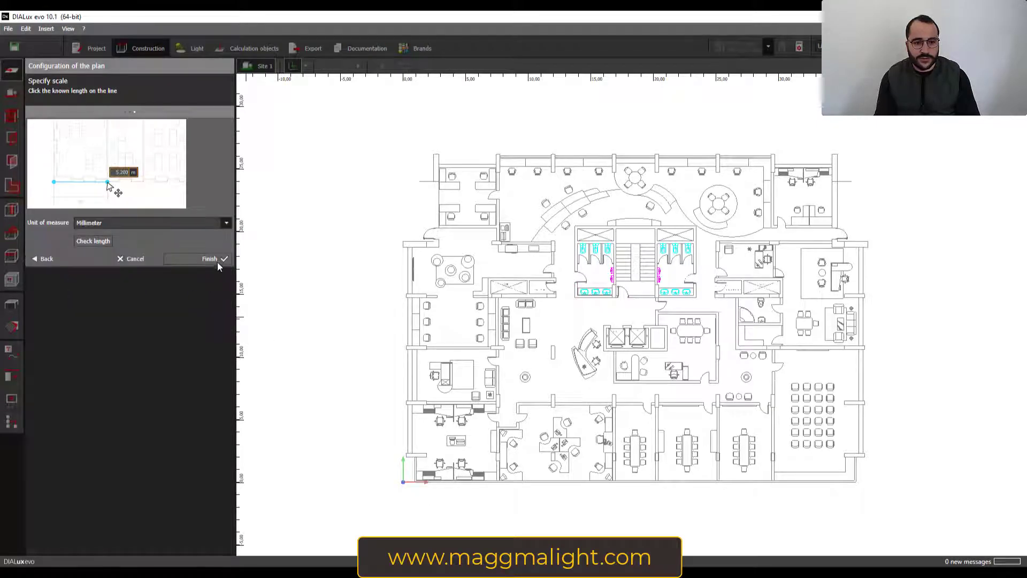
Step: Finish the plan configuration with Millimeter units so First floor loads into the project
{"action": "left_click", "coordinate": [210, 257]}
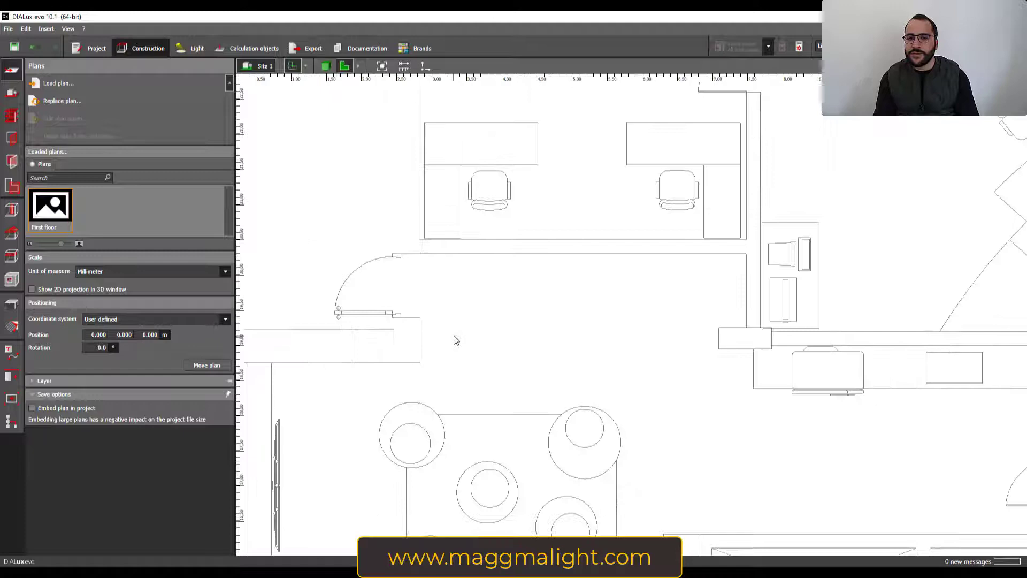
Step: Remove the loaded plan, start loading one again and cancel at the origin step
{"action": "scroll", "scroll_direction": "down", "scroll_amount": 3}
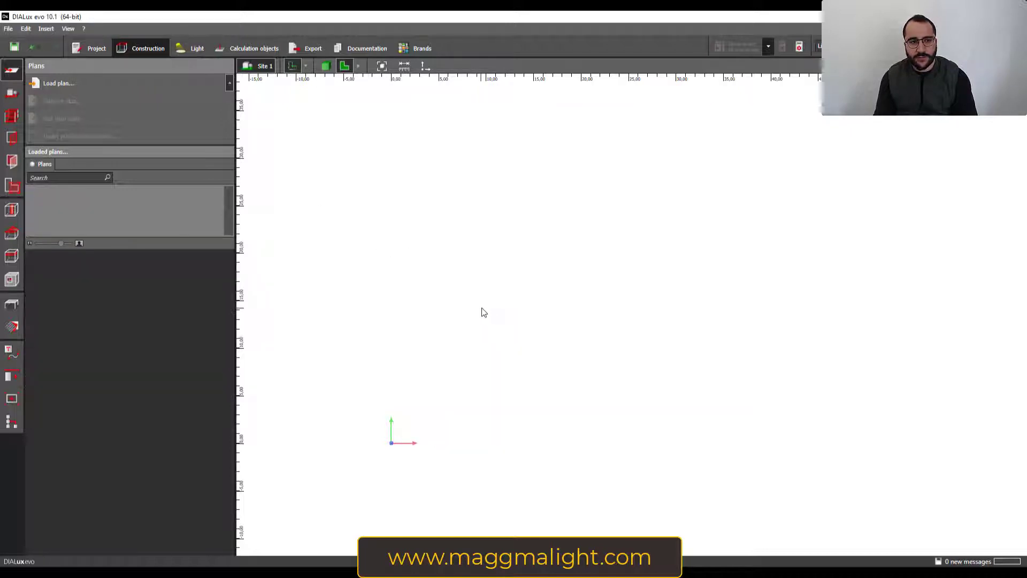
{"action": "mouse_move", "coordinate": [356, 228]}
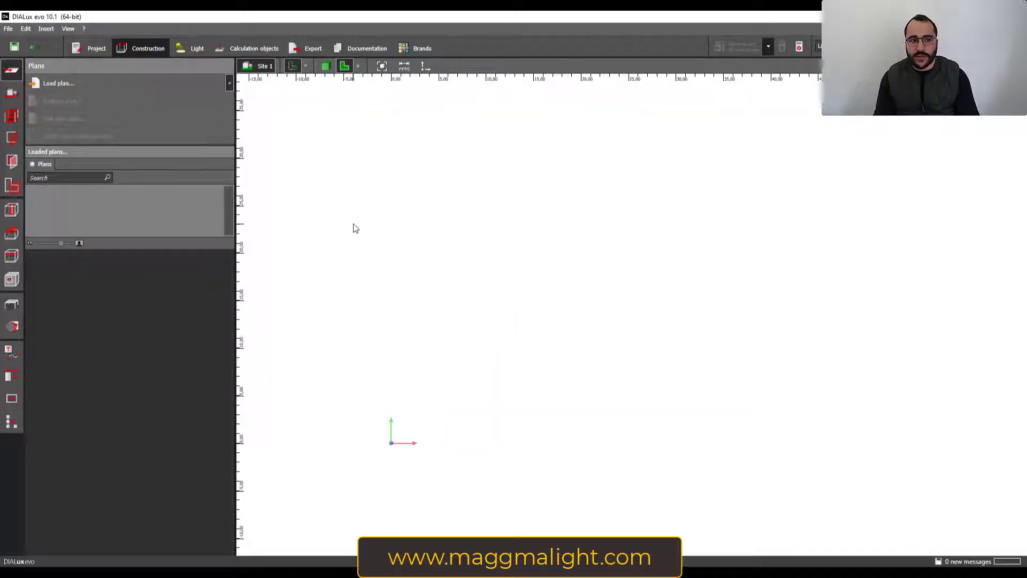
{"action": "mouse_move", "coordinate": [148, 48]}
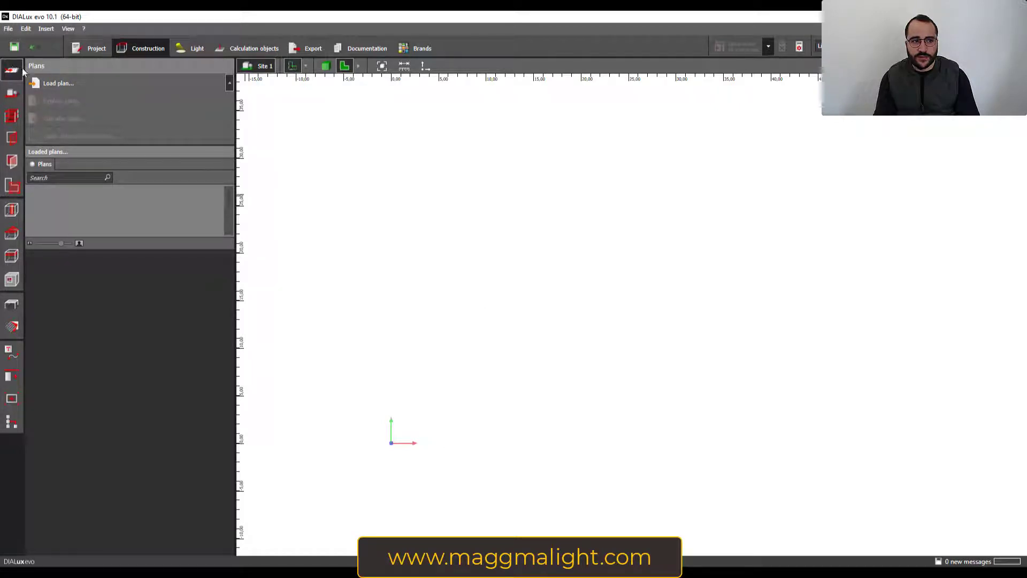
{"action": "left_click", "coordinate": [58, 84]}
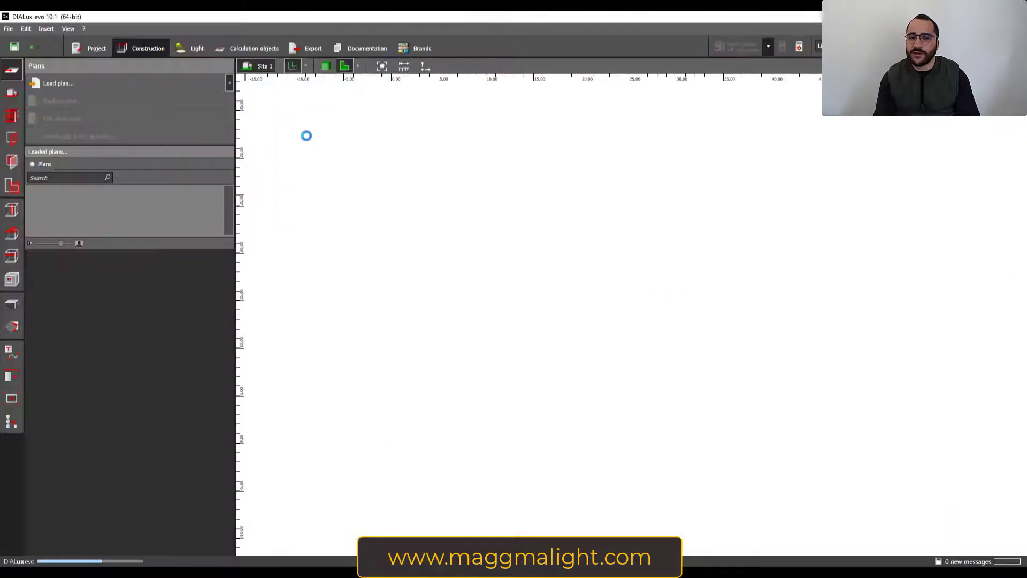
{"action": "left_click", "coordinate": [58, 83]}
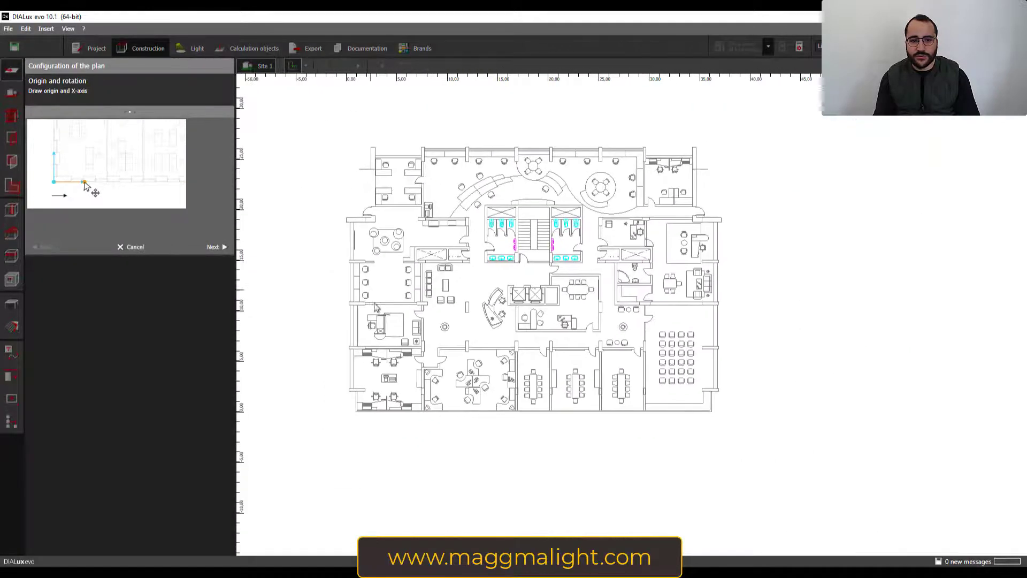
{"action": "left_click", "coordinate": [83, 182]}
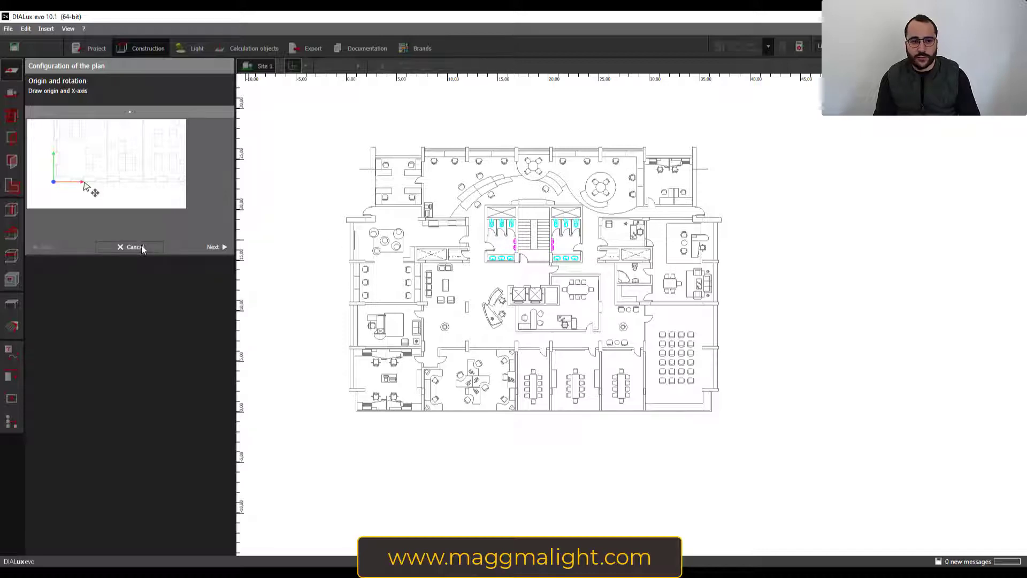
{"action": "left_click", "coordinate": [133, 247]}
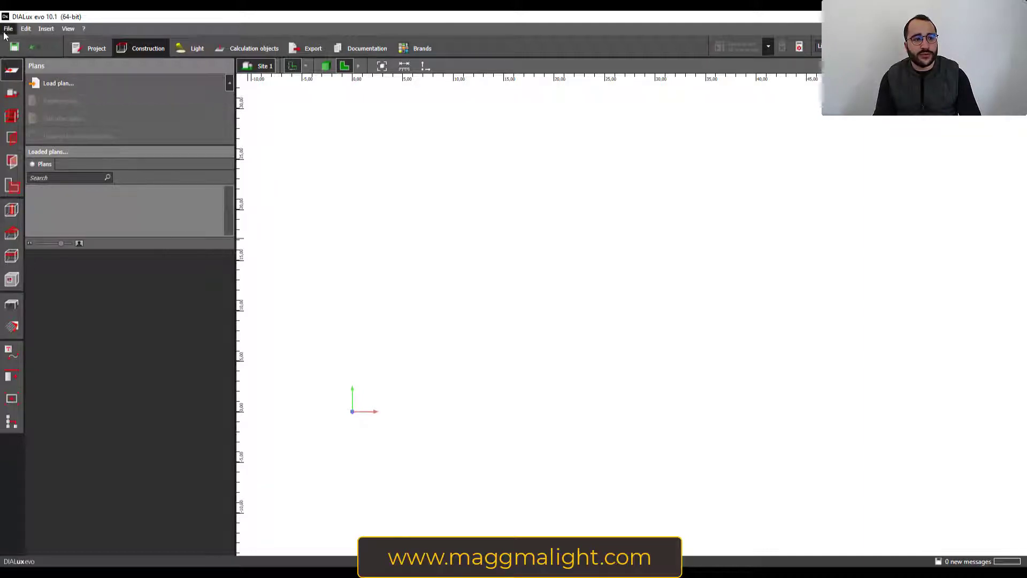
{"action": "left_click", "coordinate": [9, 28]}
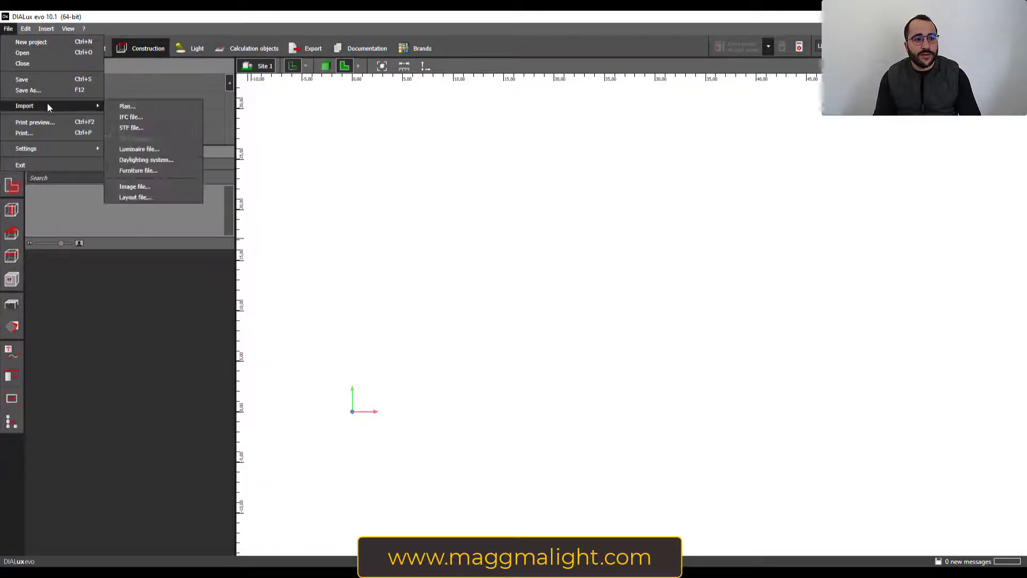
{"action": "left_click", "coordinate": [127, 106]}
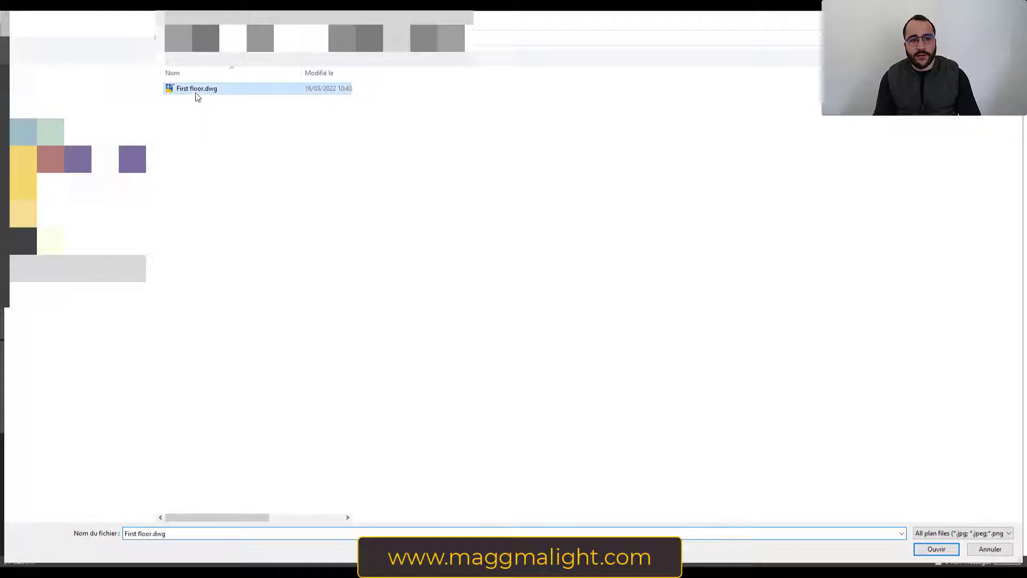
{"action": "left_click", "coordinate": [935, 549]}
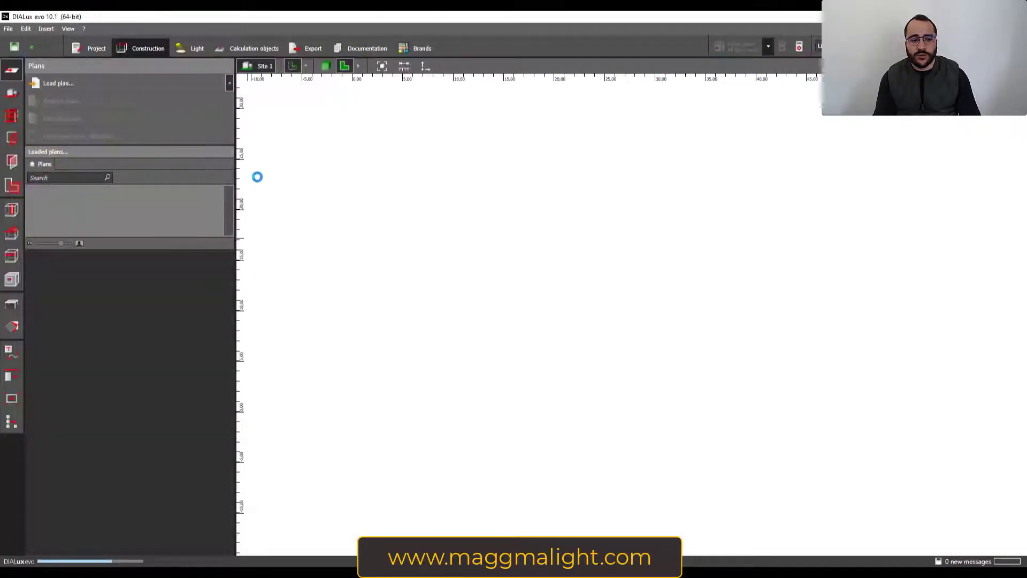
{"action": "left_click", "coordinate": [58, 83]}
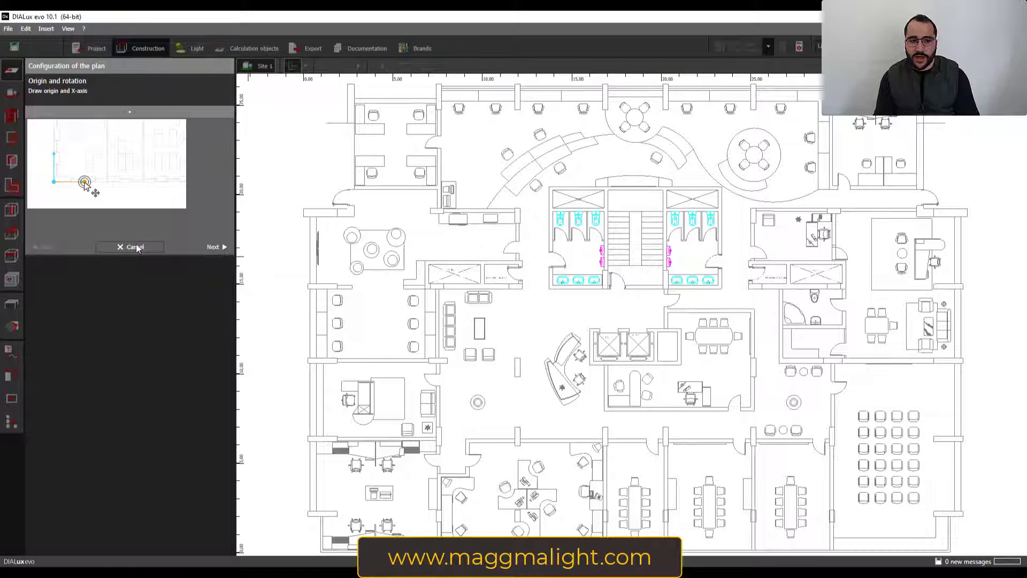
{"action": "left_click", "coordinate": [135, 247]}
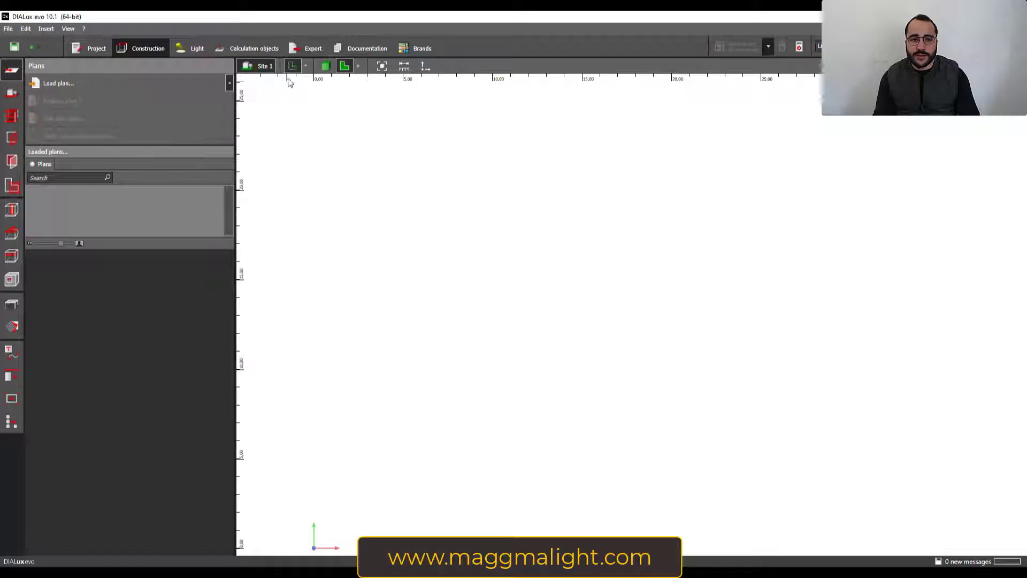
{"action": "mouse_move", "coordinate": [294, 65]}
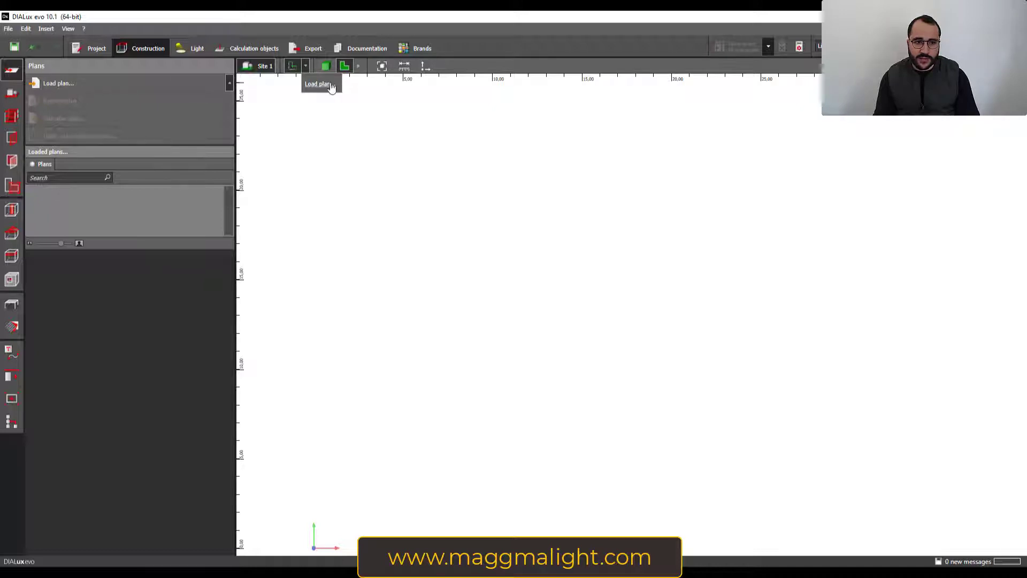
{"action": "left_click", "coordinate": [57, 83]}
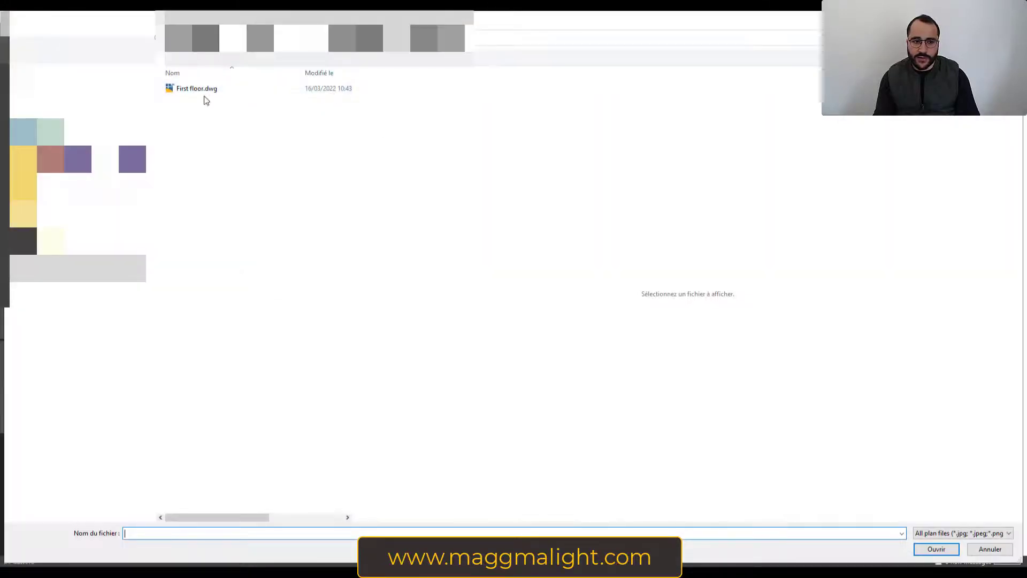
{"action": "left_click", "coordinate": [197, 88]}
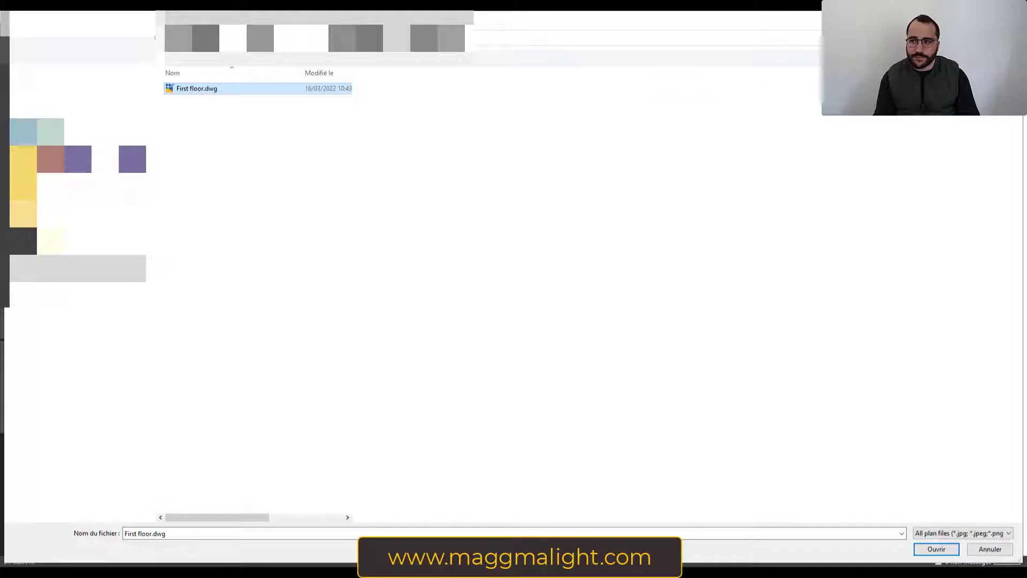
{"action": "left_click", "coordinate": [935, 549]}
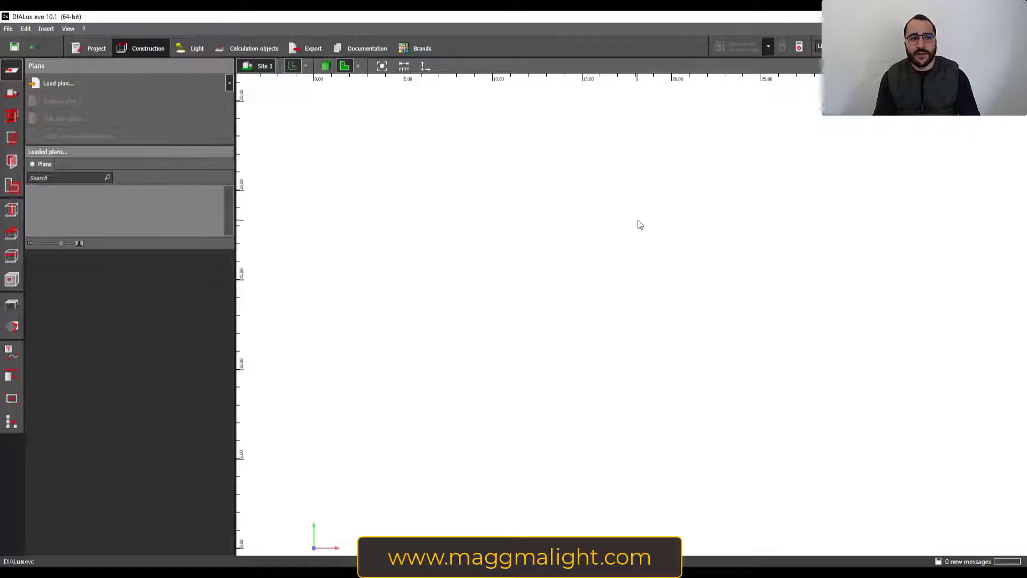
{"action": "mouse_move", "coordinate": [636, 224]}
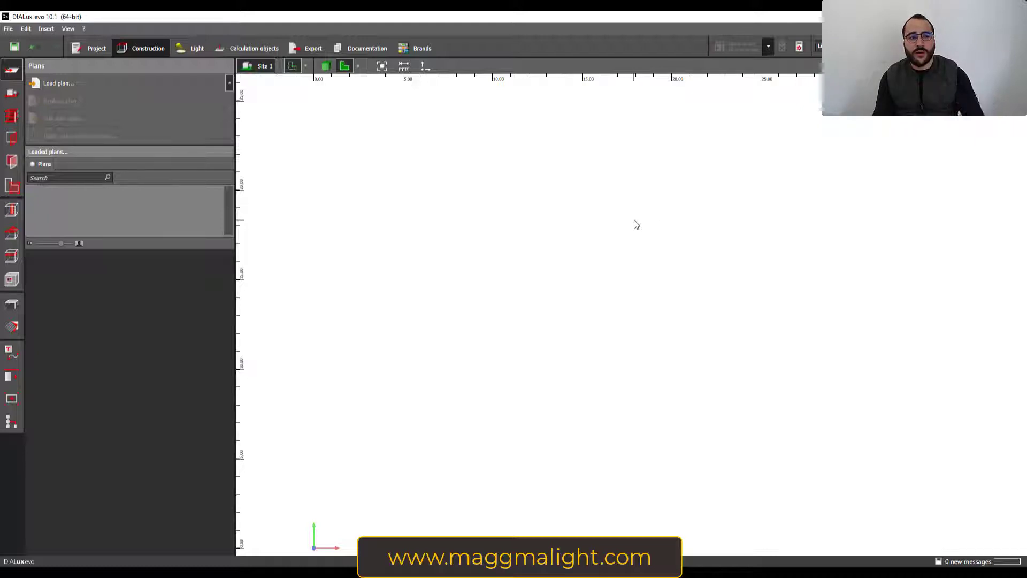
{"action": "mouse_move", "coordinate": [611, 274]}
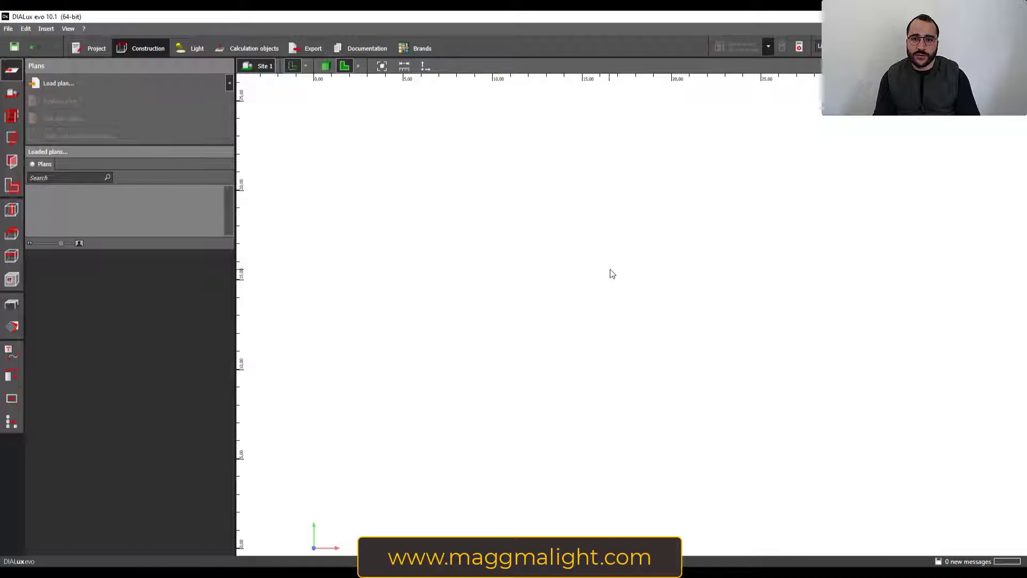
{"action": "mouse_move", "coordinate": [494, 382]}
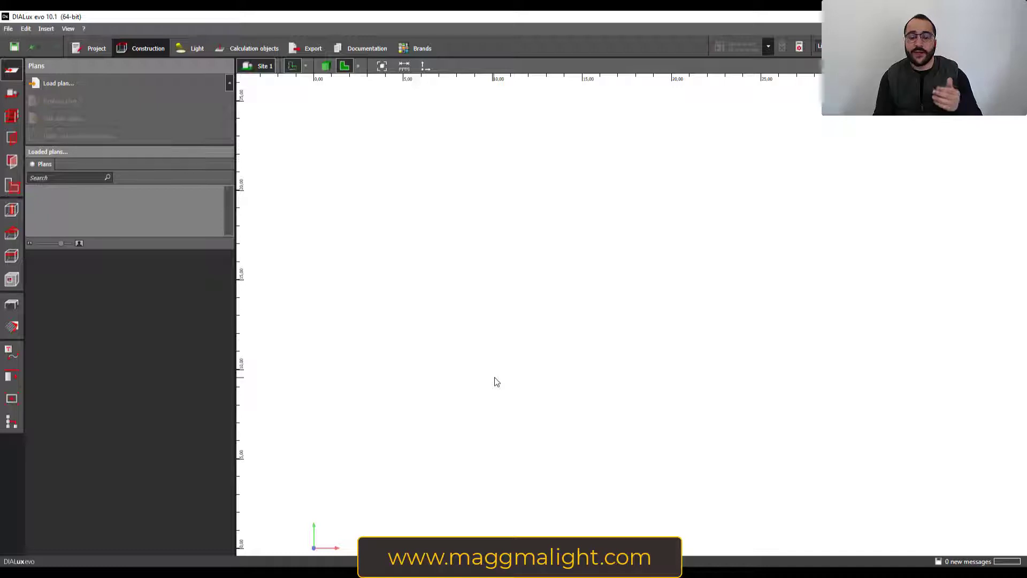
{"action": "mouse_move", "coordinate": [427, 405]}
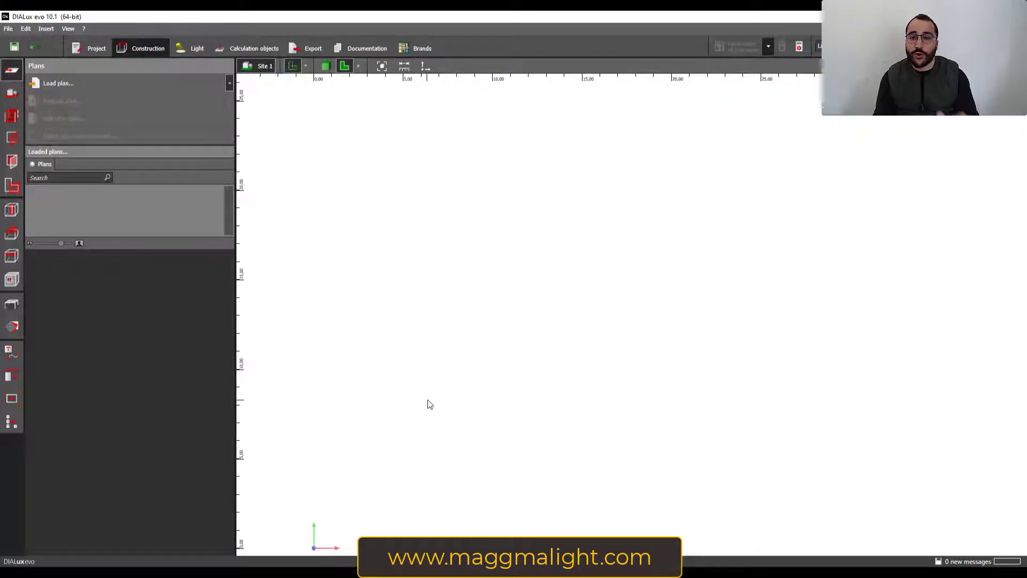
{"action": "left_click", "coordinate": [58, 84]}
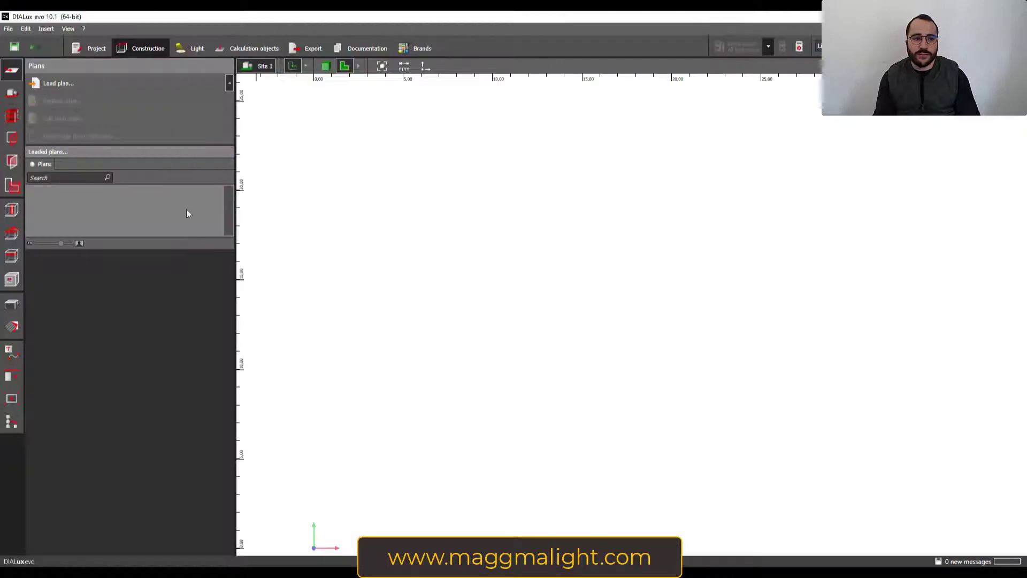
Step: Drag First floor.dwg from its Plan folder onto the empty site canvas
{"action": "left_click", "coordinate": [57, 83]}
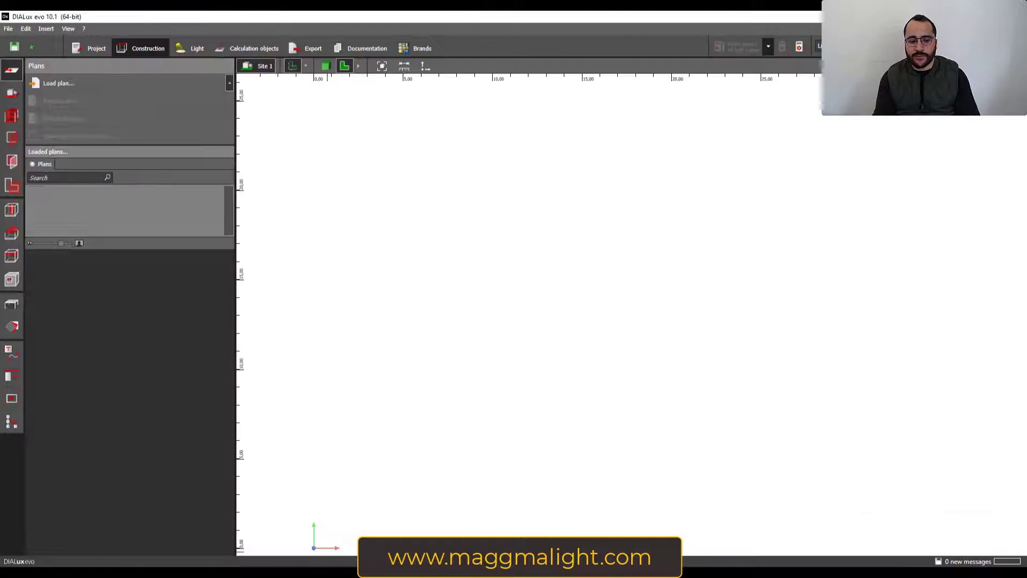
{"action": "left_click", "coordinate": [59, 84]}
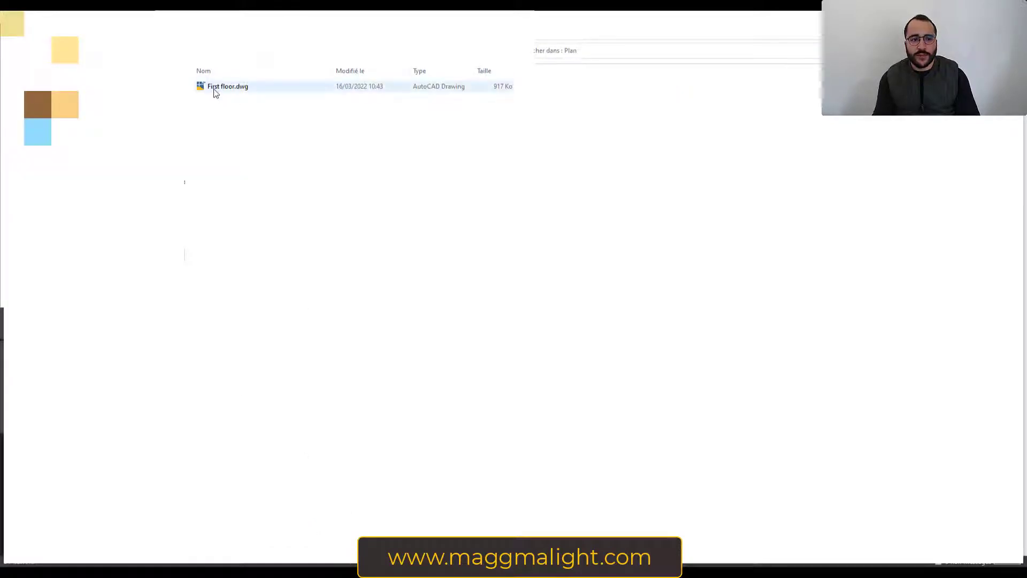
{"action": "left_click_drag", "start_coordinate": [228, 85], "coordinate": [308, 176]}
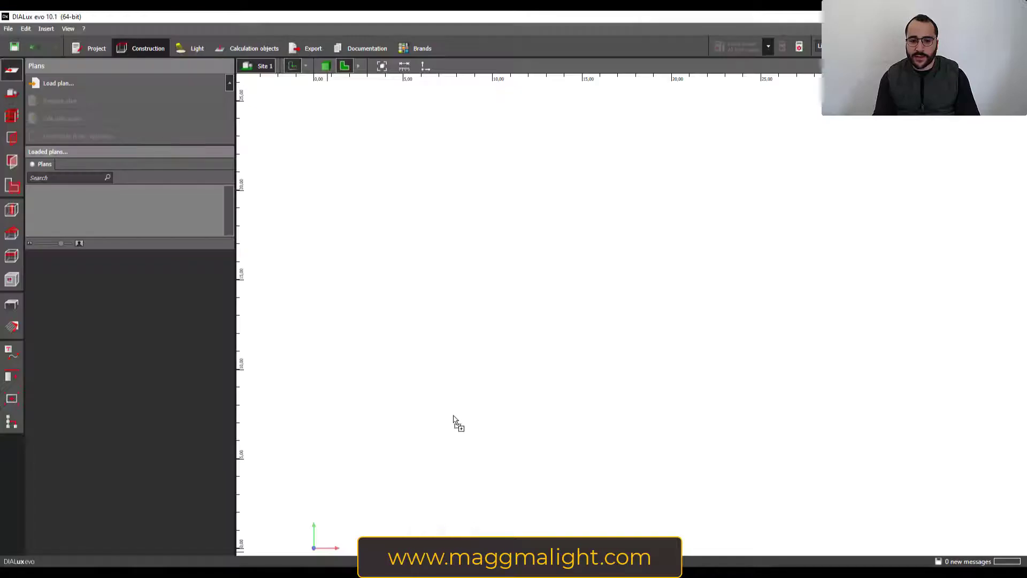
Step: Drop the file, accept the origin and finish the plan in Millimeter units
{"action": "left_click", "coordinate": [58, 83]}
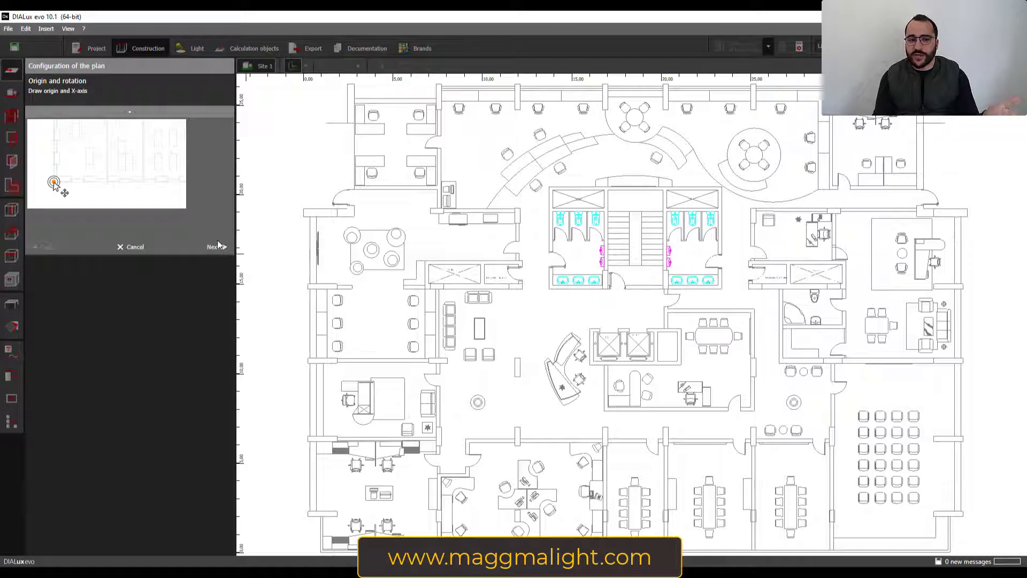
{"action": "left_click", "coordinate": [213, 247]}
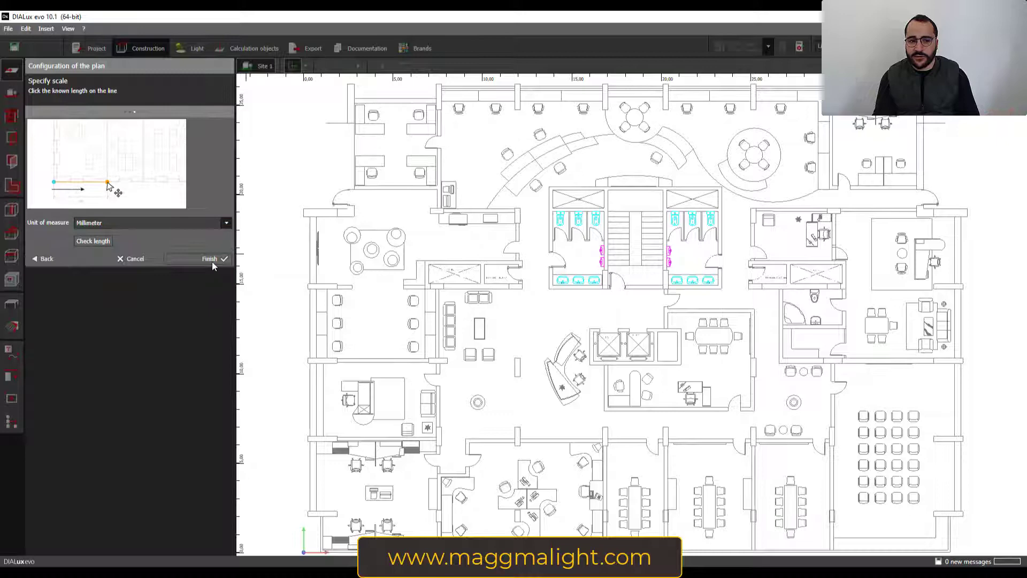
{"action": "left_click", "coordinate": [211, 258]}
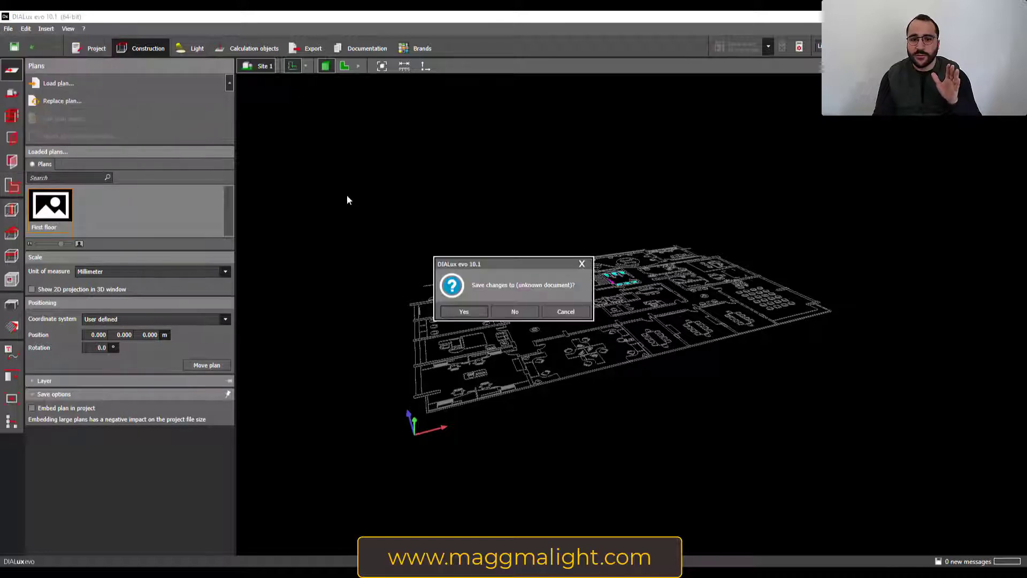
Step: Close the project without saving and return to the start screen
{"action": "left_click", "coordinate": [514, 311]}
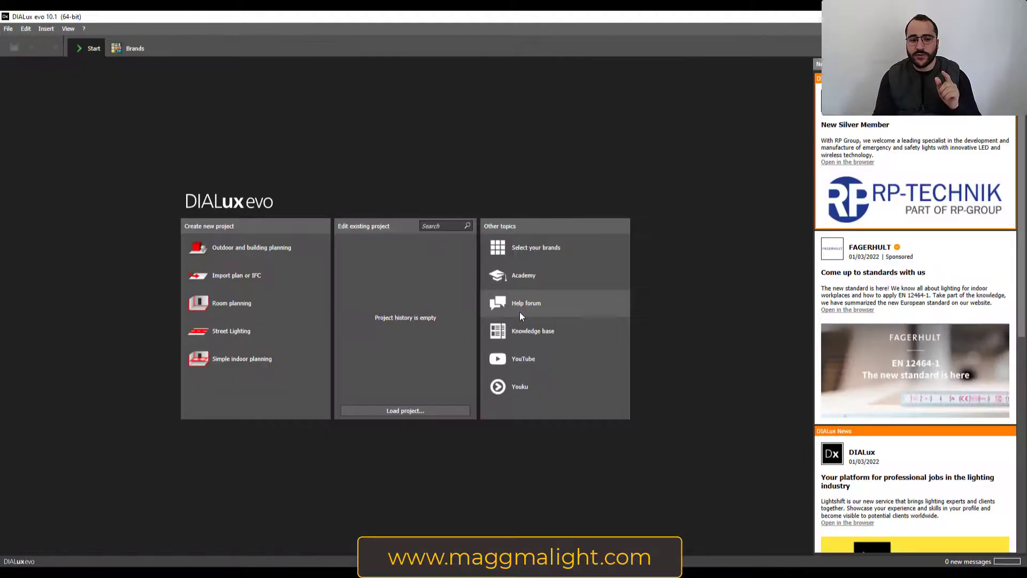
{"action": "mouse_move", "coordinate": [256, 286]}
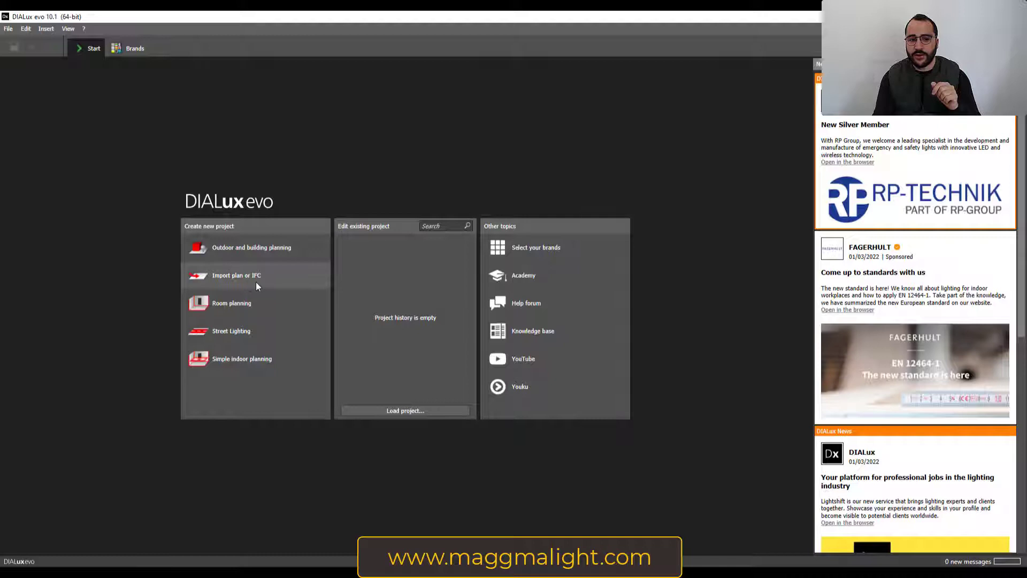
{"action": "mouse_move", "coordinate": [114, 304]}
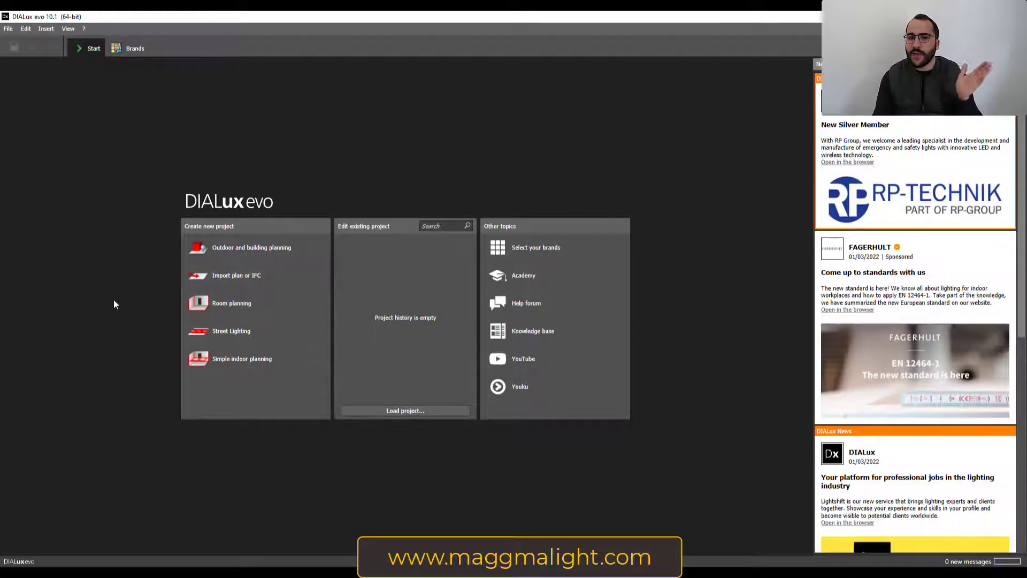
{"action": "mouse_move", "coordinate": [168, 270]}
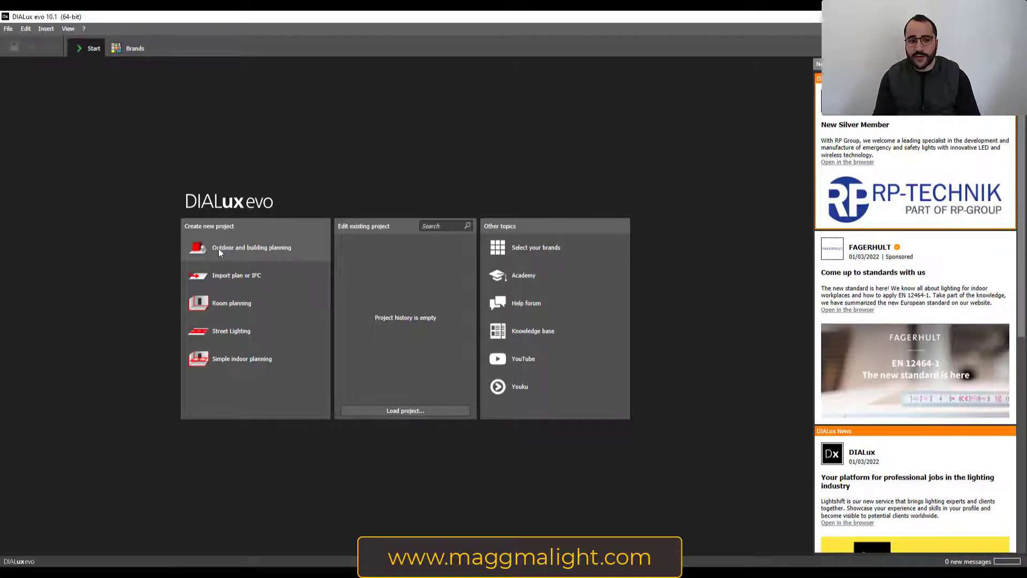
{"action": "mouse_move", "coordinate": [149, 301]}
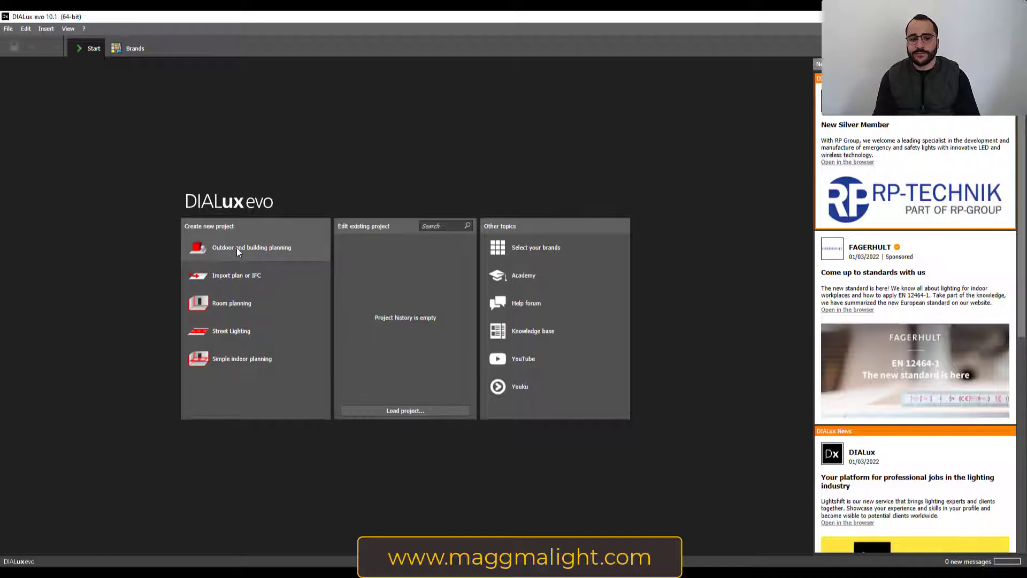
Step: Create a new Outdoor and building planning project with an empty site canvas
{"action": "left_click", "coordinate": [251, 247]}
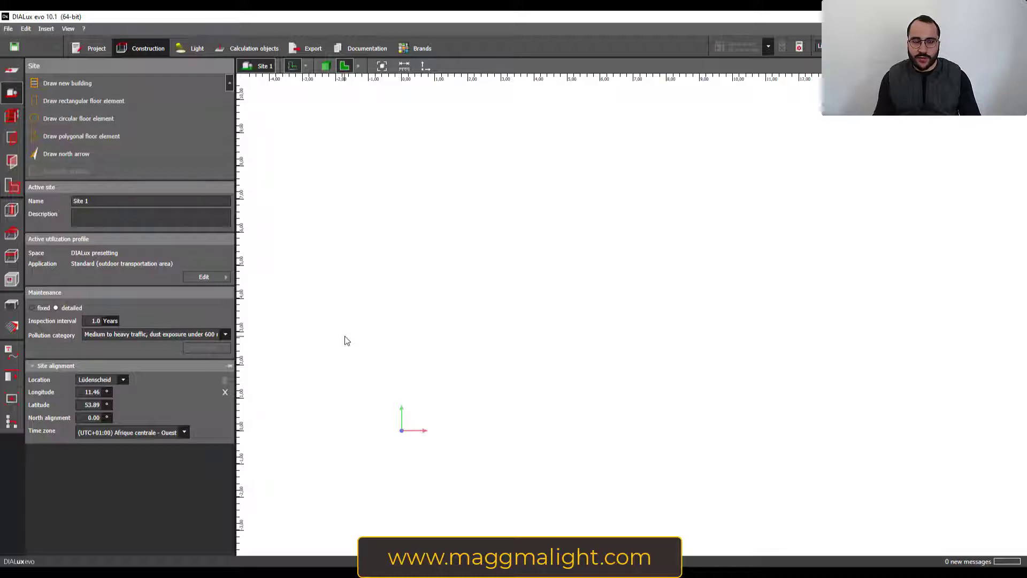
{"action": "mouse_move", "coordinate": [387, 330]}
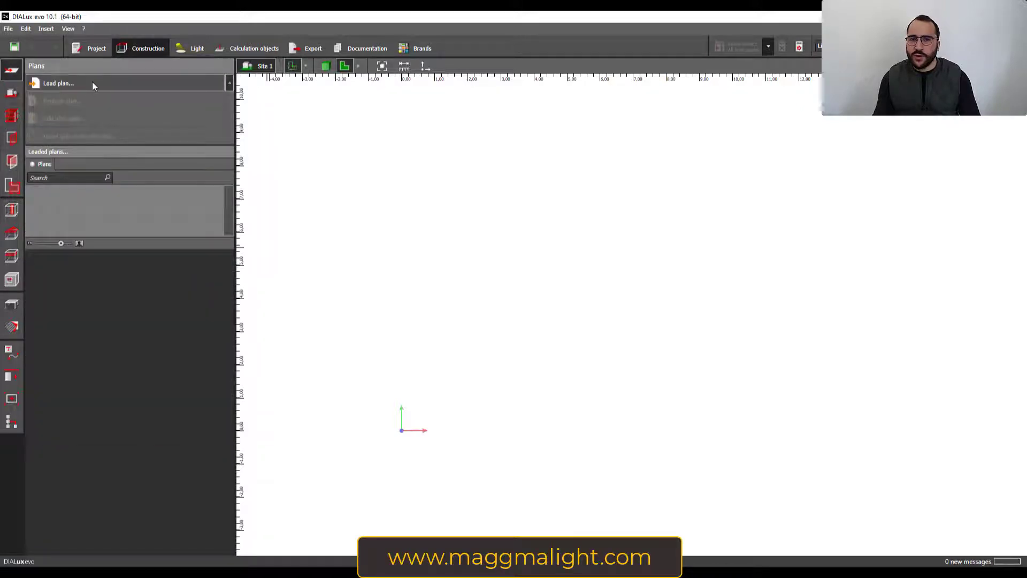
{"action": "left_click", "coordinate": [58, 83]}
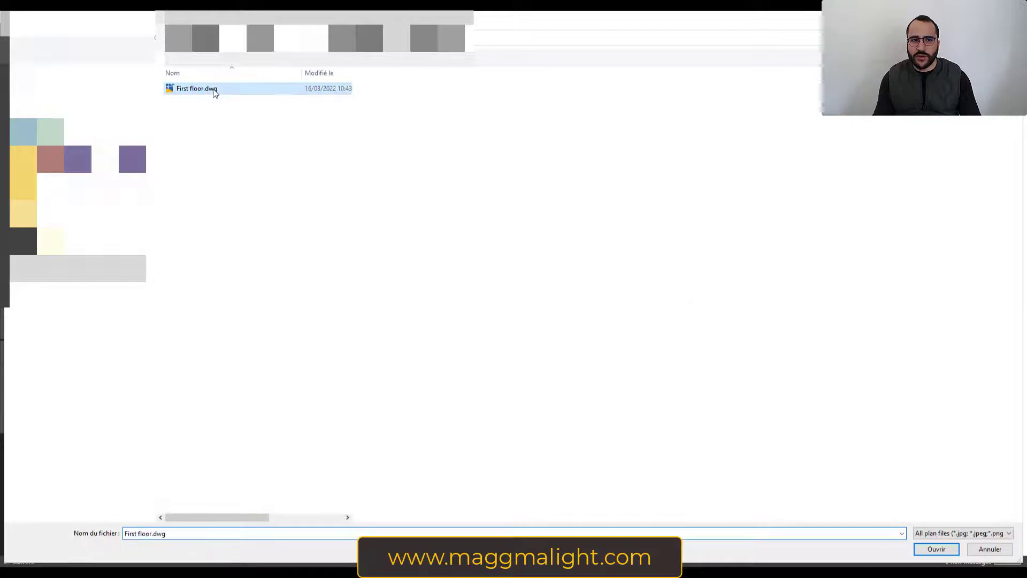
{"action": "left_click", "coordinate": [935, 549]}
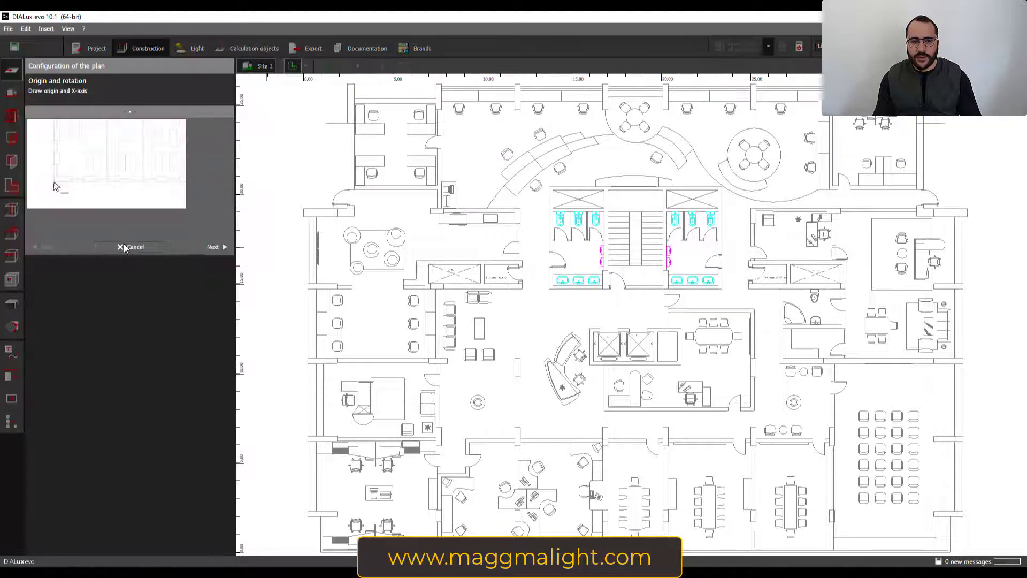
{"action": "left_click", "coordinate": [131, 247]}
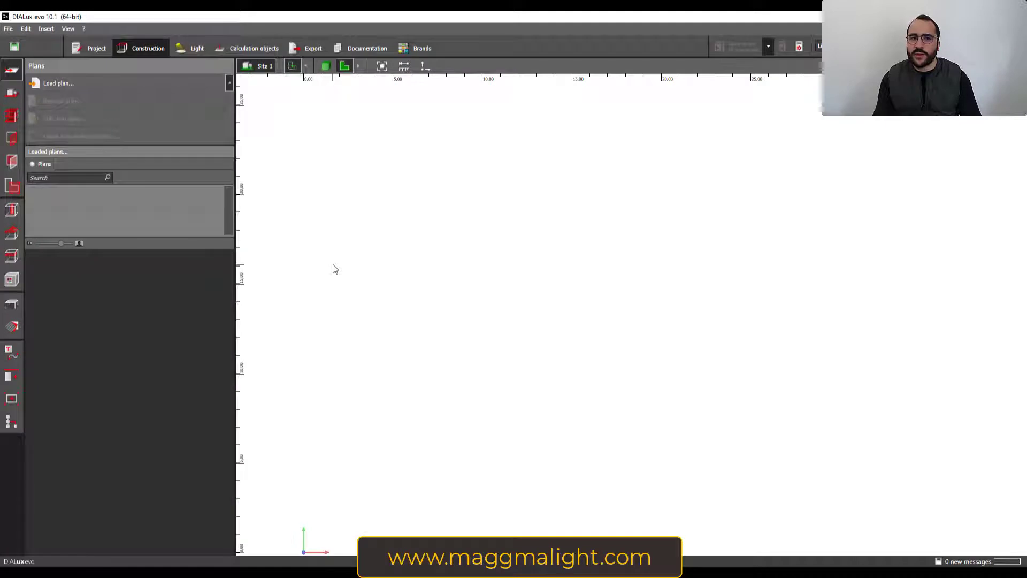
{"action": "left_click", "coordinate": [7, 28]}
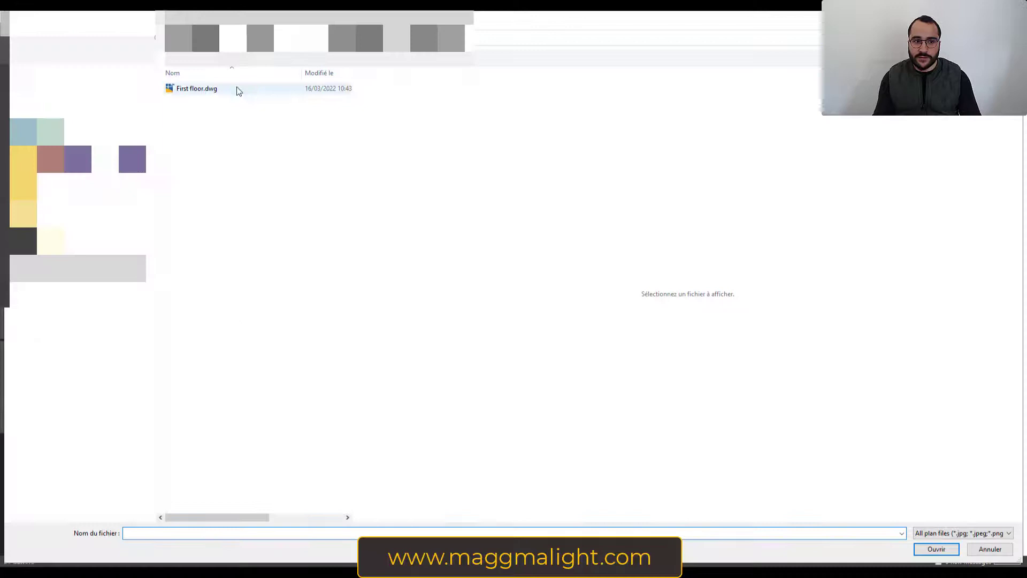
{"action": "left_click", "coordinate": [989, 549]}
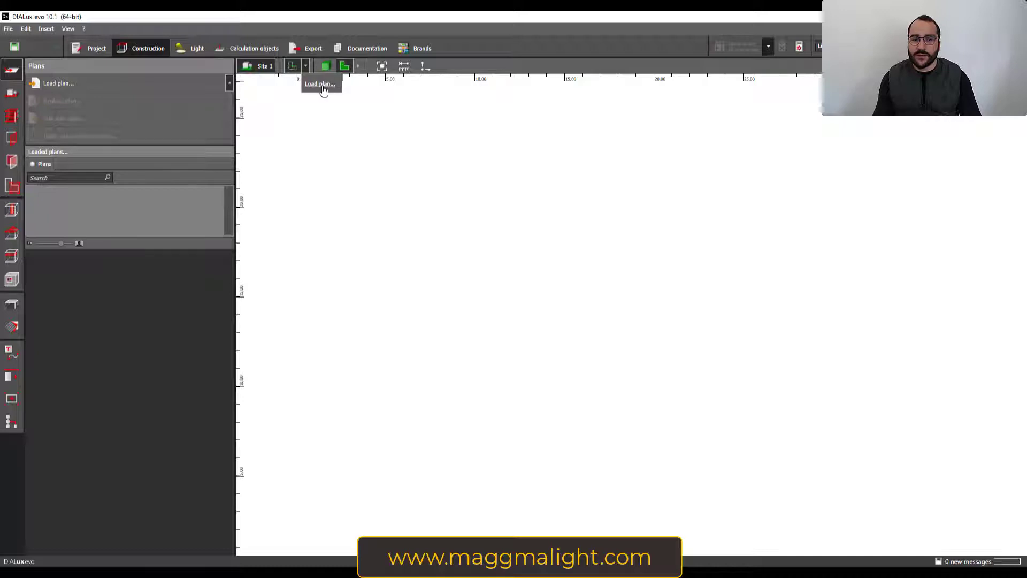
{"action": "mouse_move", "coordinate": [323, 90]}
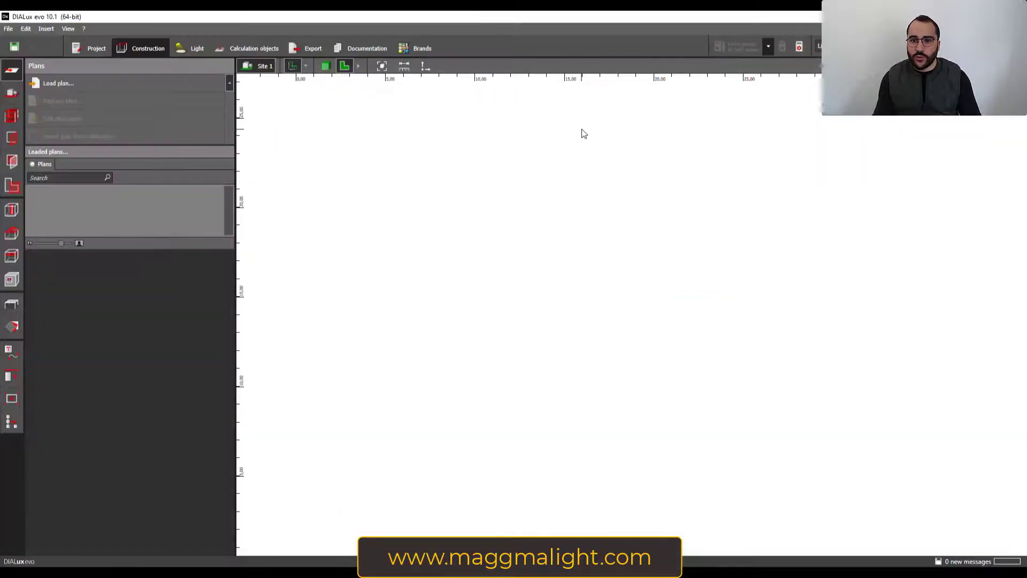
Step: Start a new import from the canvas so DIALux prompts to save changes
{"action": "left_click", "coordinate": [58, 84]}
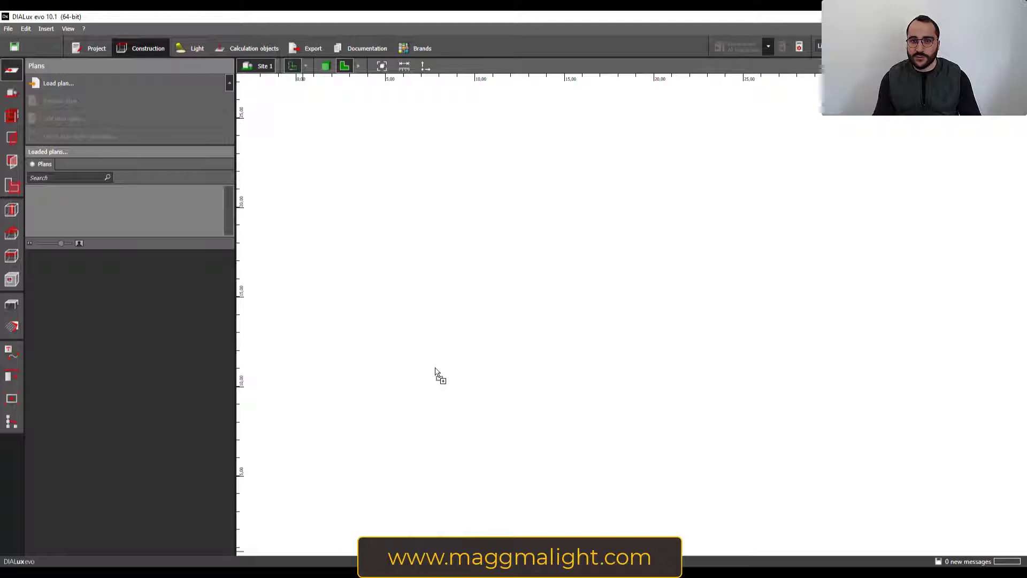
{"action": "left_click", "coordinate": [58, 82]}
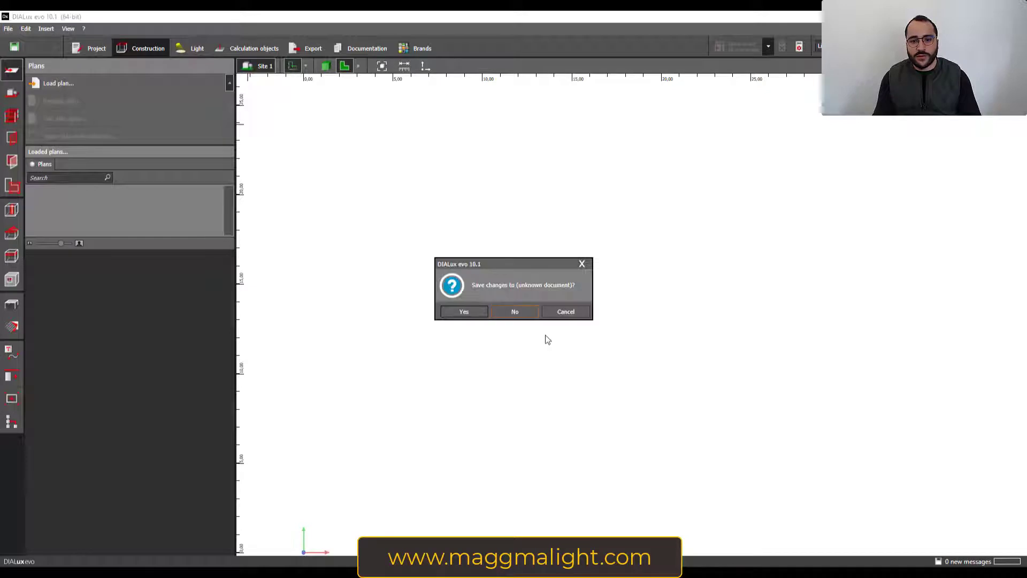
Step: Discard the unsaved project and start a new Room planning project from the Start screen
{"action": "left_click", "coordinate": [515, 311]}
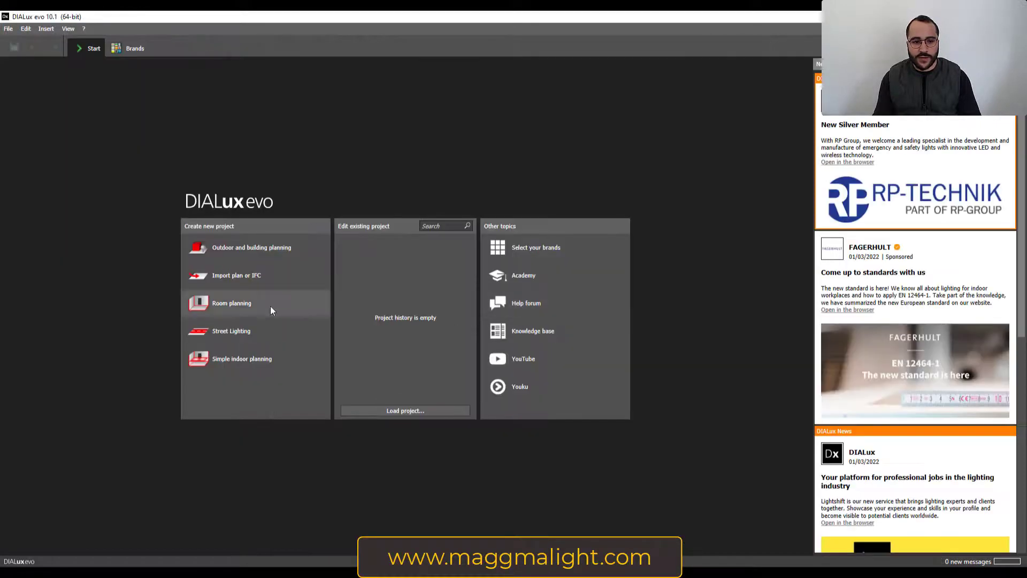
{"action": "mouse_move", "coordinate": [252, 285]}
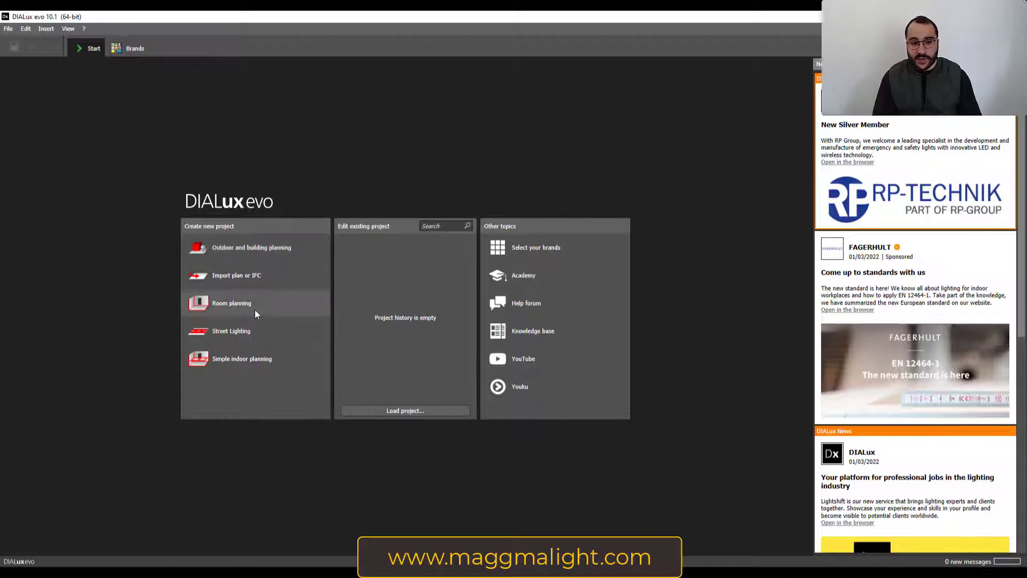
{"action": "left_click", "coordinate": [231, 302]}
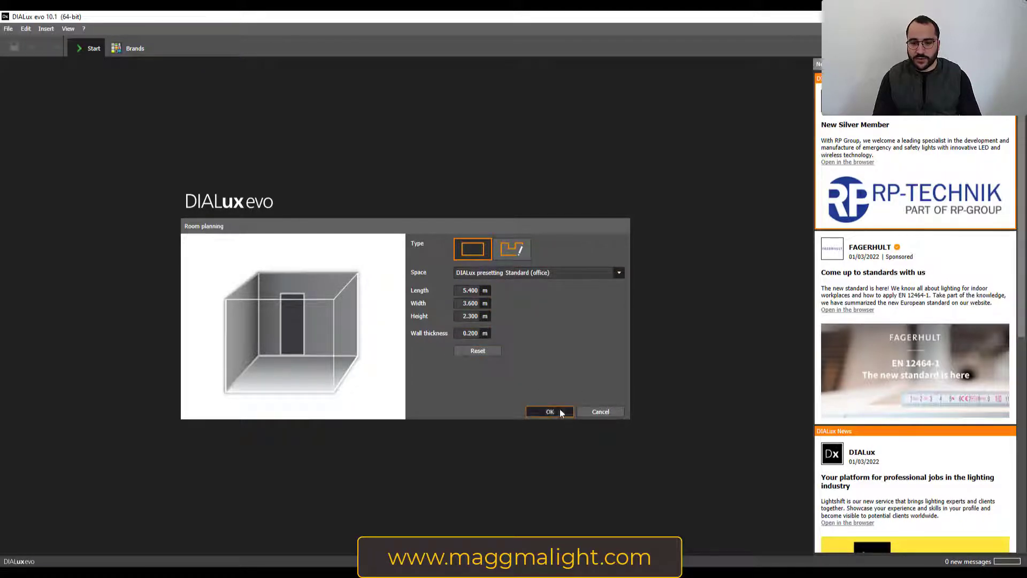
Step: Accept the default room dimensions to create the project and reach its empty construction workspace
{"action": "left_click", "coordinate": [549, 410]}
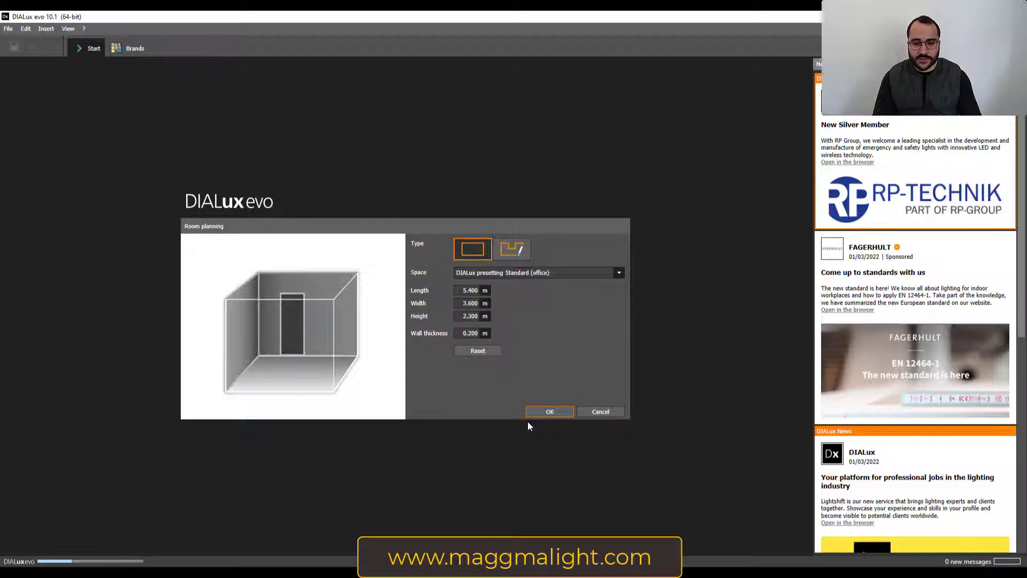
{"action": "left_click", "coordinate": [550, 411]}
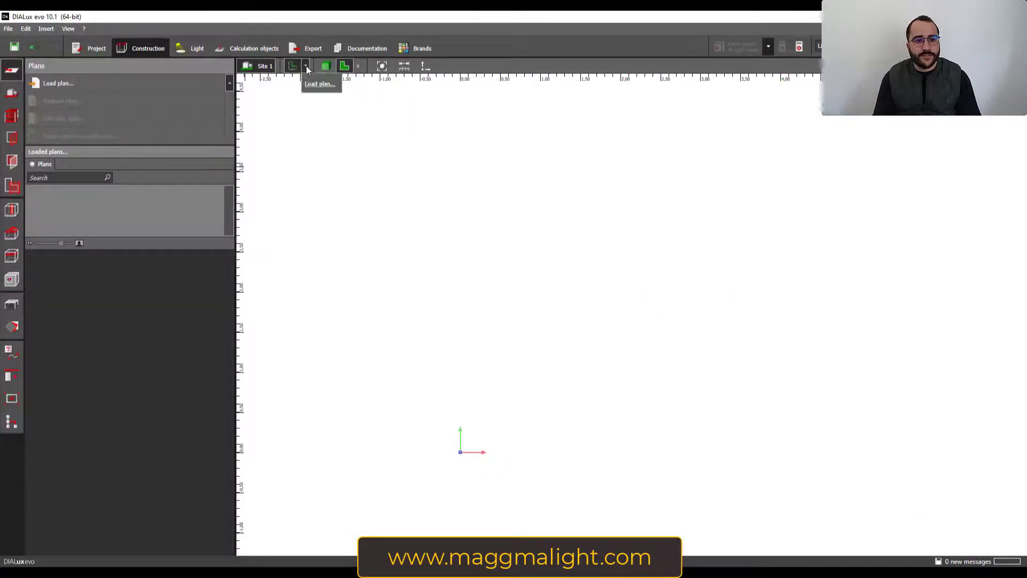
Step: Load First floor.dwg, place its origin, and set the plan units to Millimeter
{"action": "left_click", "coordinate": [319, 84]}
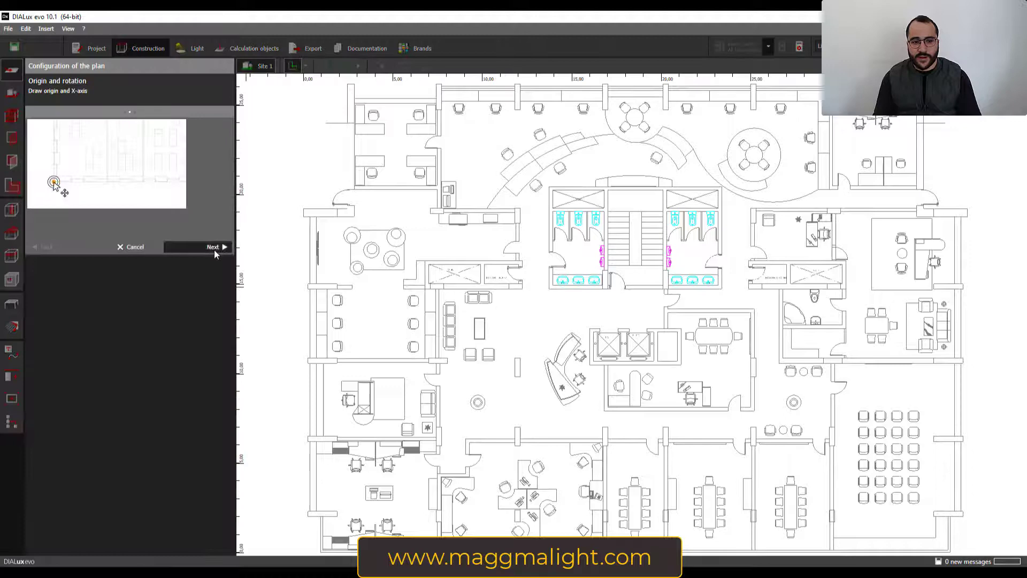
{"action": "left_click", "coordinate": [226, 232]}
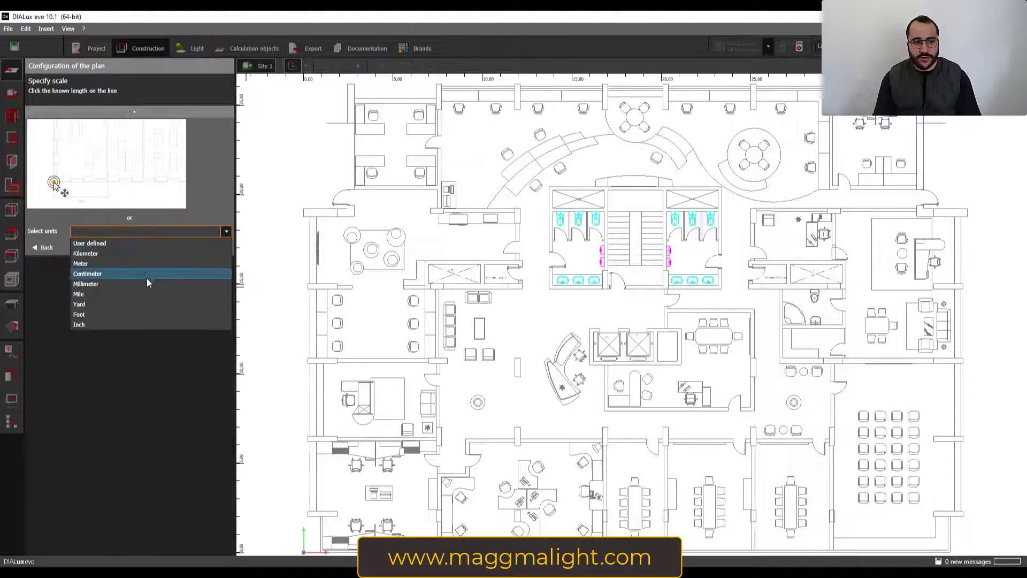
{"action": "left_click", "coordinate": [85, 282]}
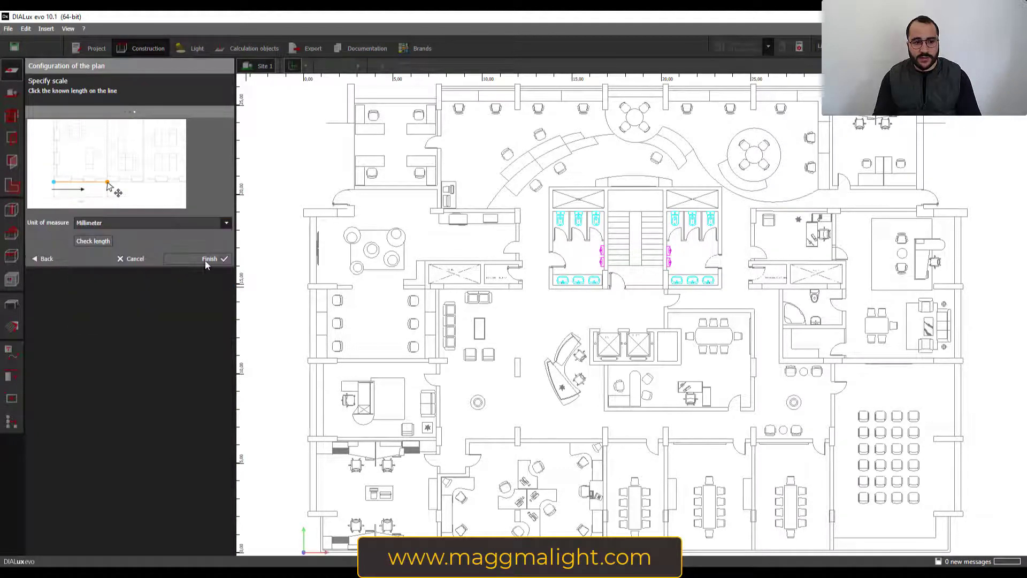
Step: Finish placing the plan on the site and start drawing a new building with one 3 m storey
{"action": "left_click", "coordinate": [209, 258]}
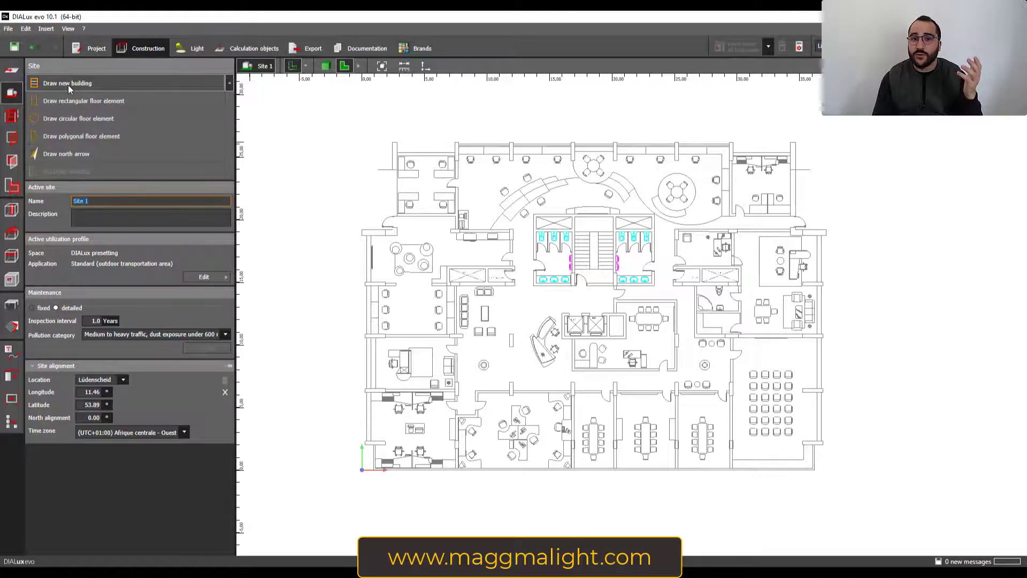
{"action": "left_click", "coordinate": [66, 83]}
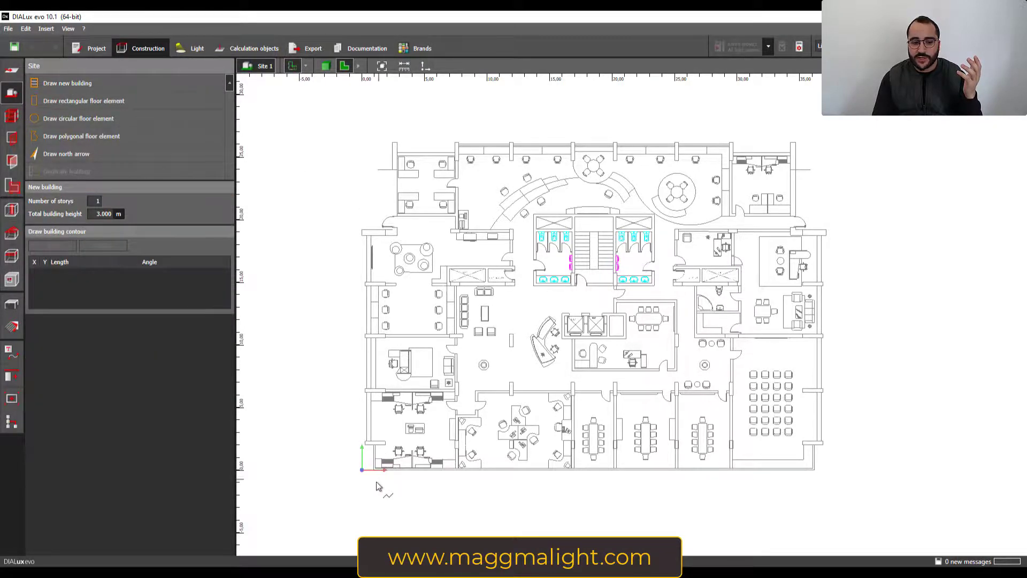